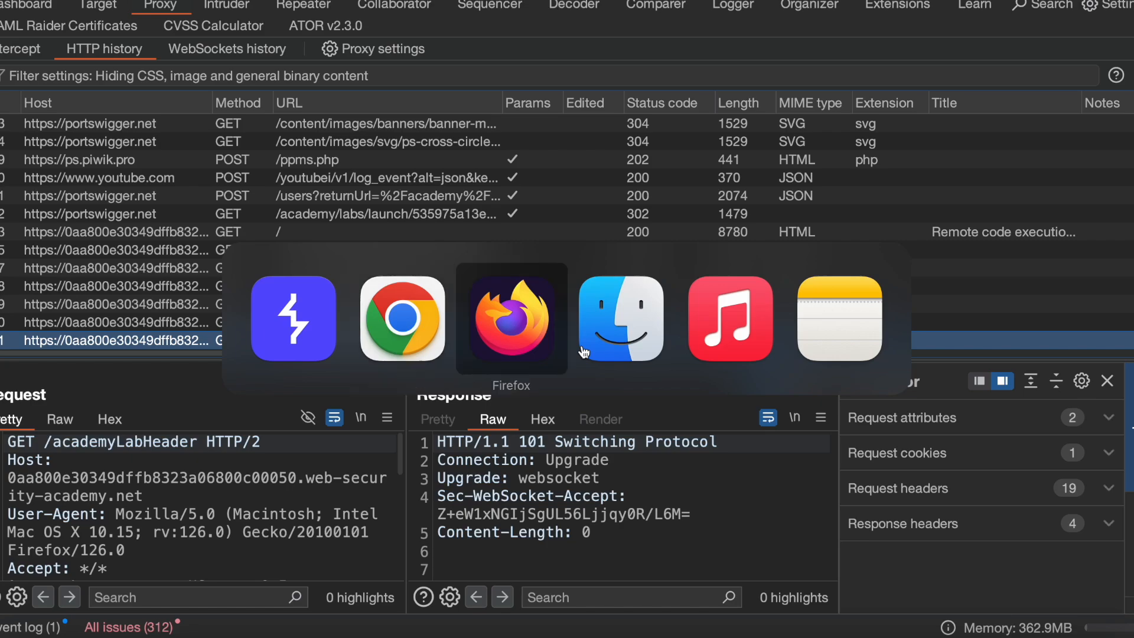
left_click(511, 318)
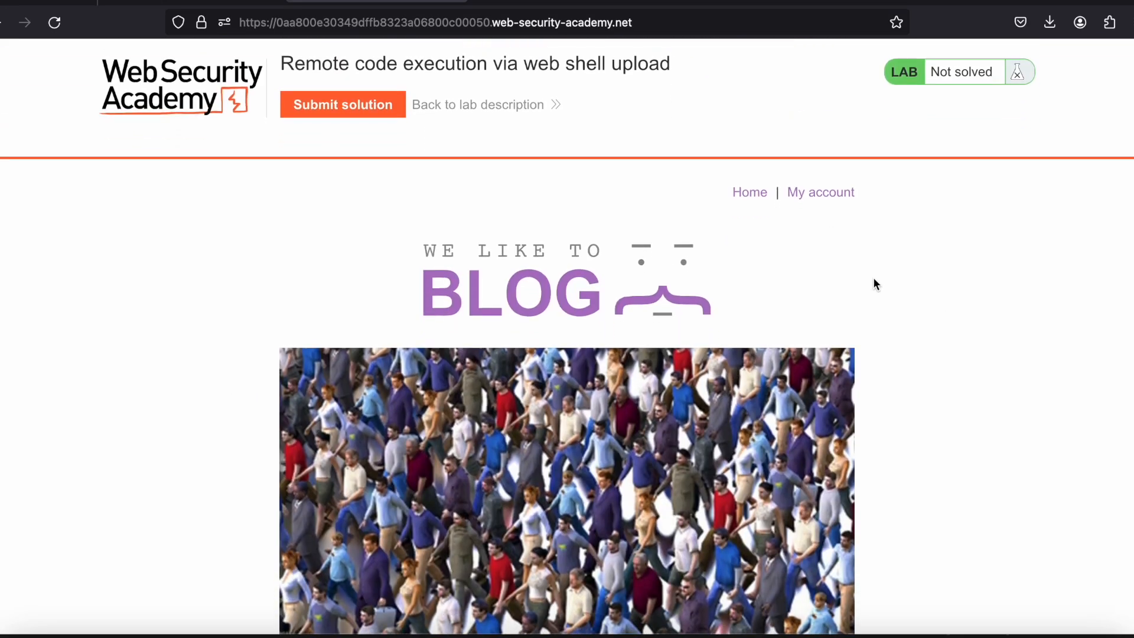
left_click(820, 191)
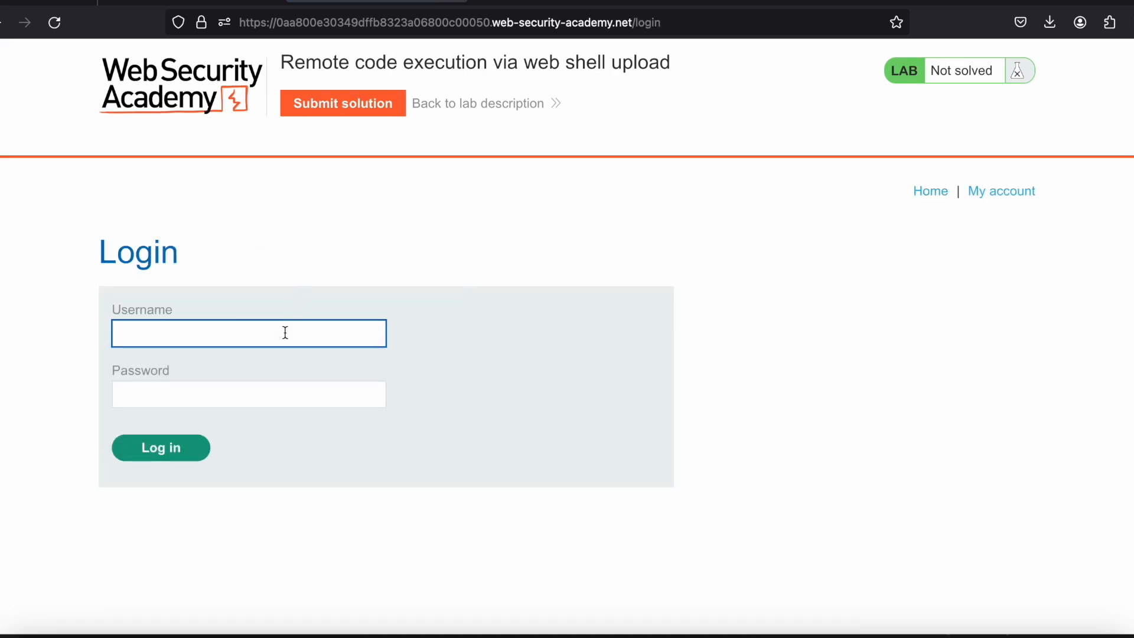
type("wiener")
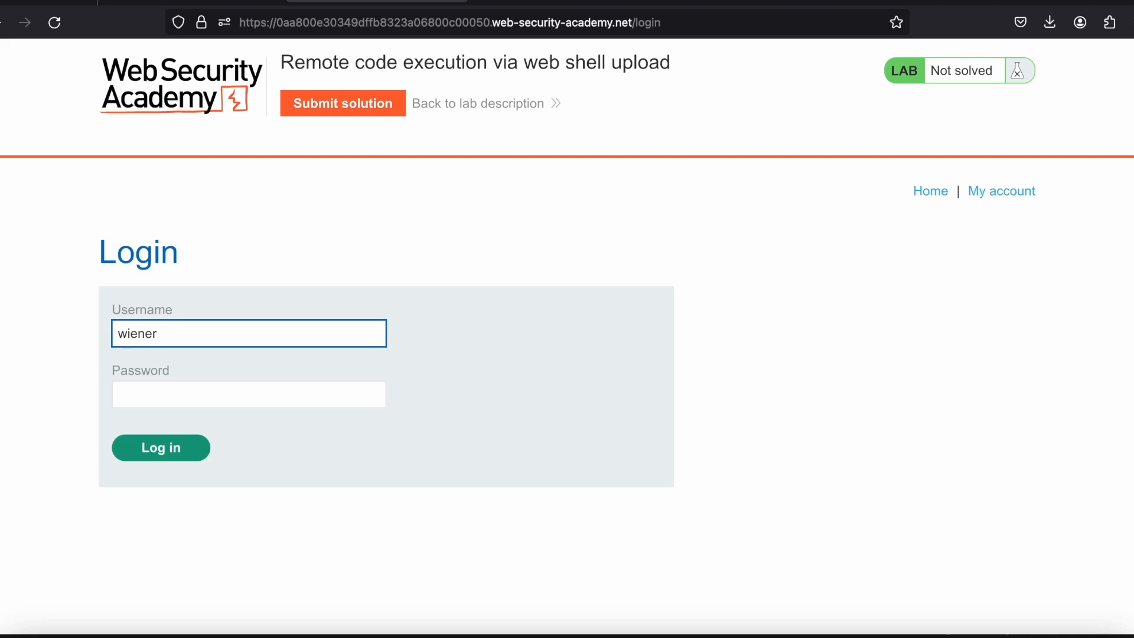
type("peter")
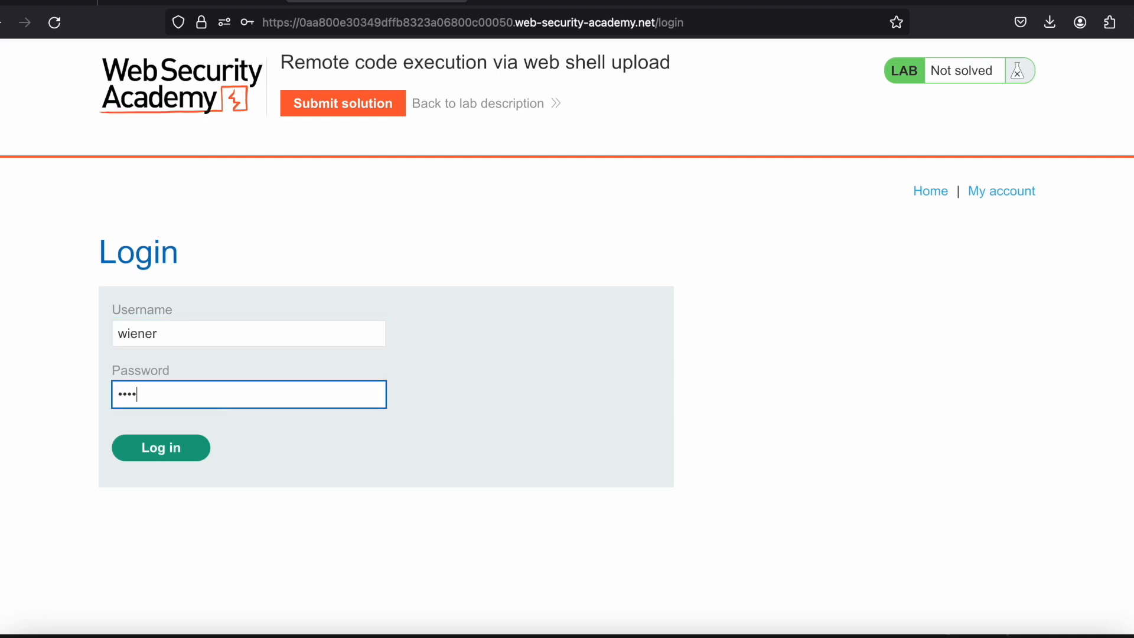
left_click(160, 447)
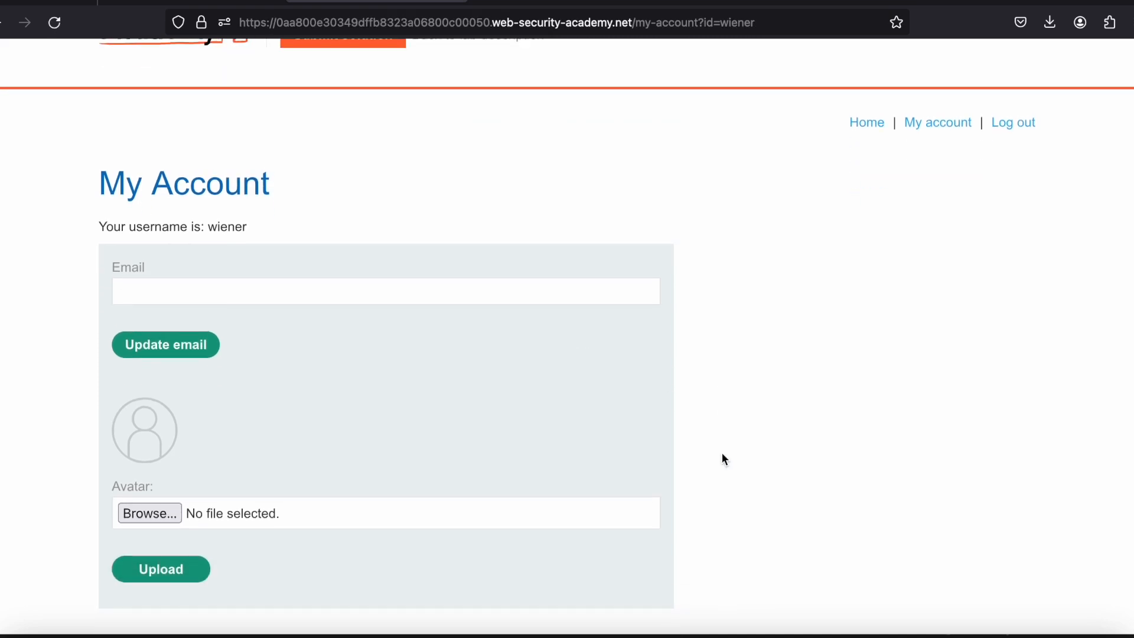
Choose auto_authentication.png in the avatar form and upload it
triple_click(184, 184)
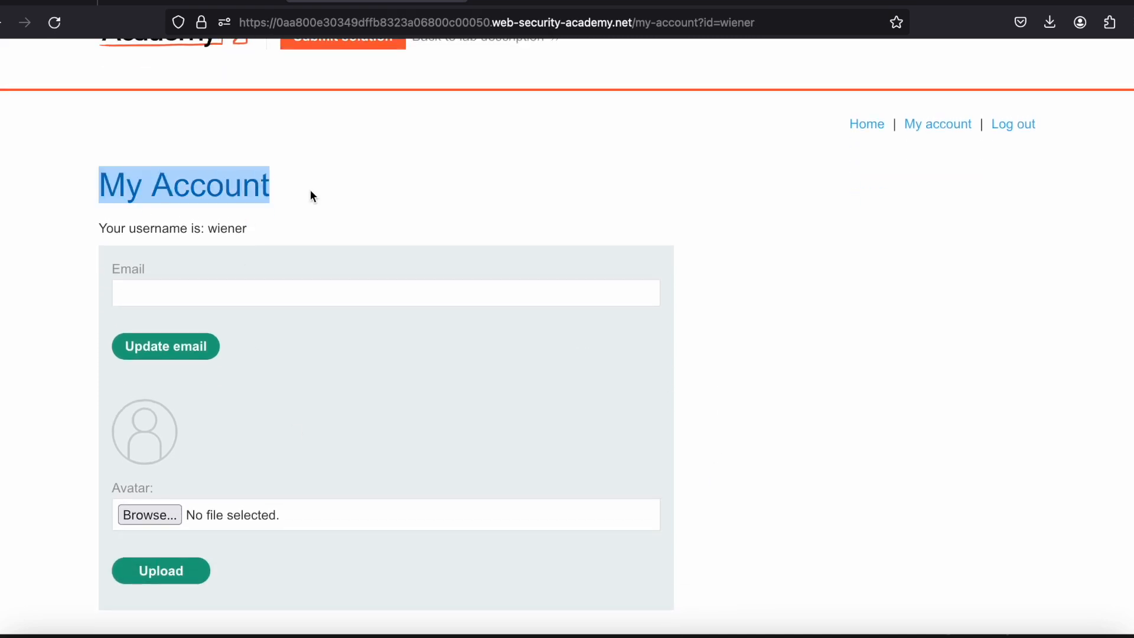
mouse_move(150, 514)
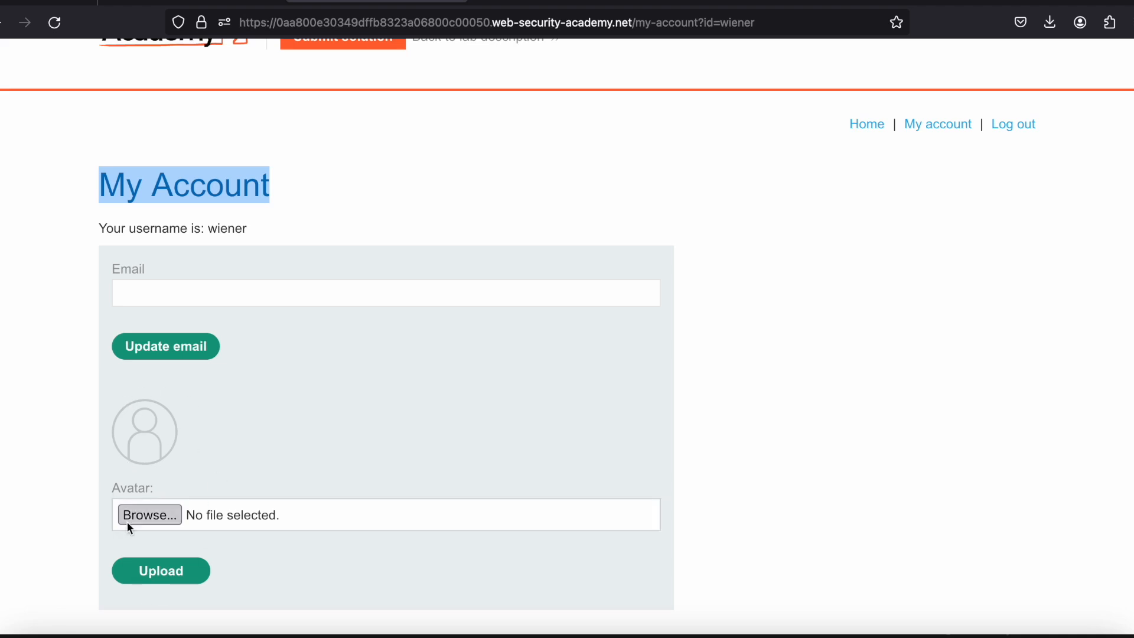
mouse_move(413, 447)
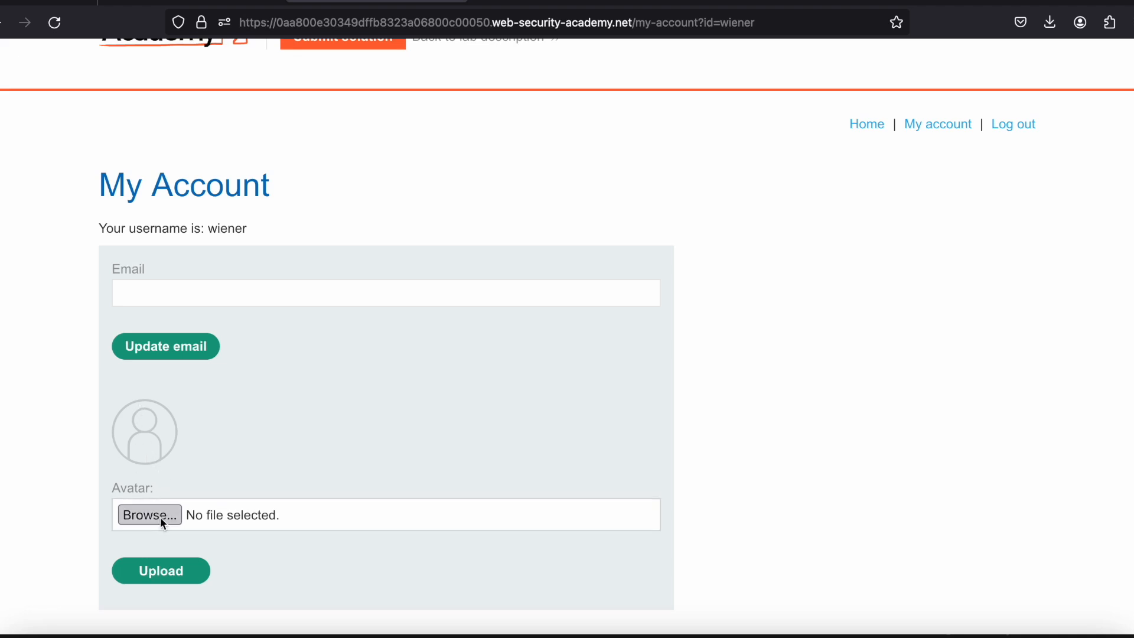
left_click(149, 514)
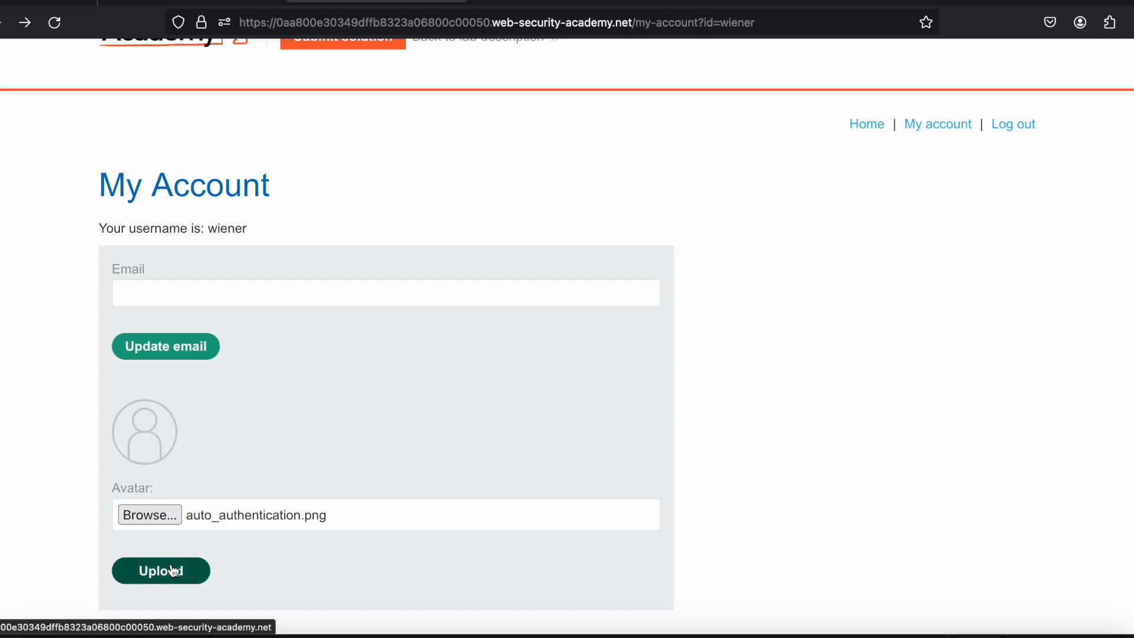
left_click(160, 569)
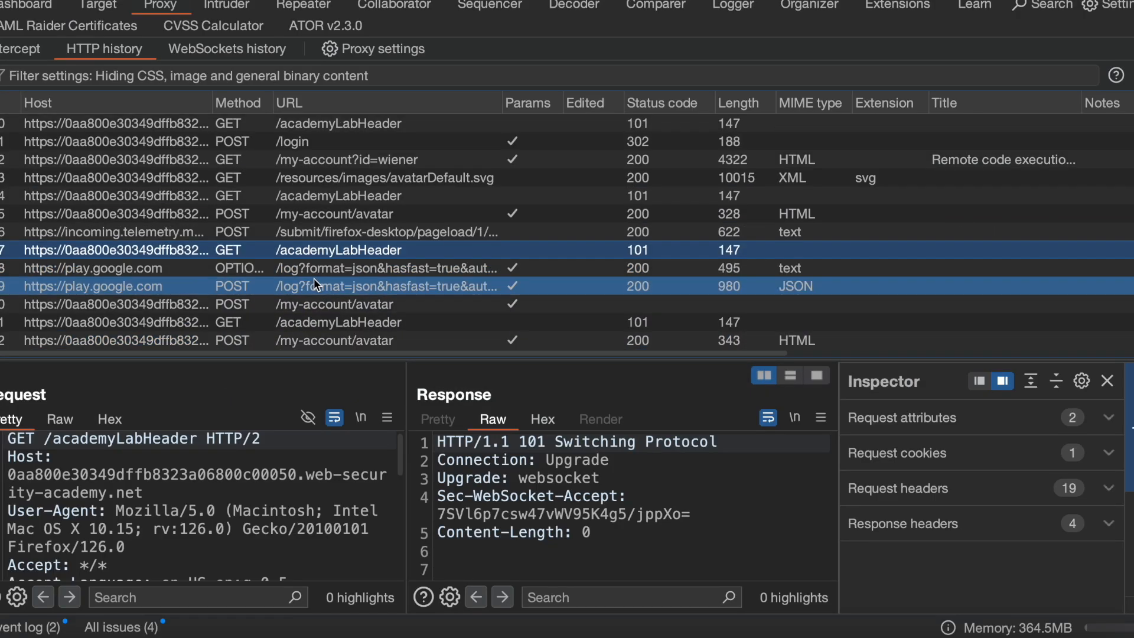
Send the POST /my-account/avatar request from Proxy HTTP history to Repeater
left_click(332, 340)
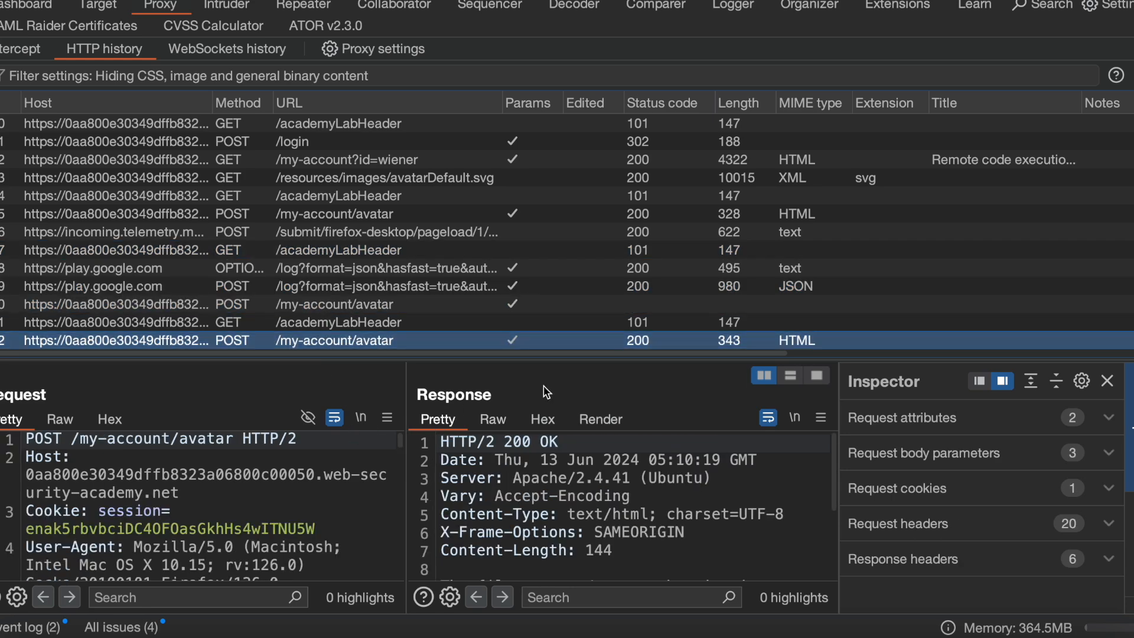
mouse_move(547, 370)
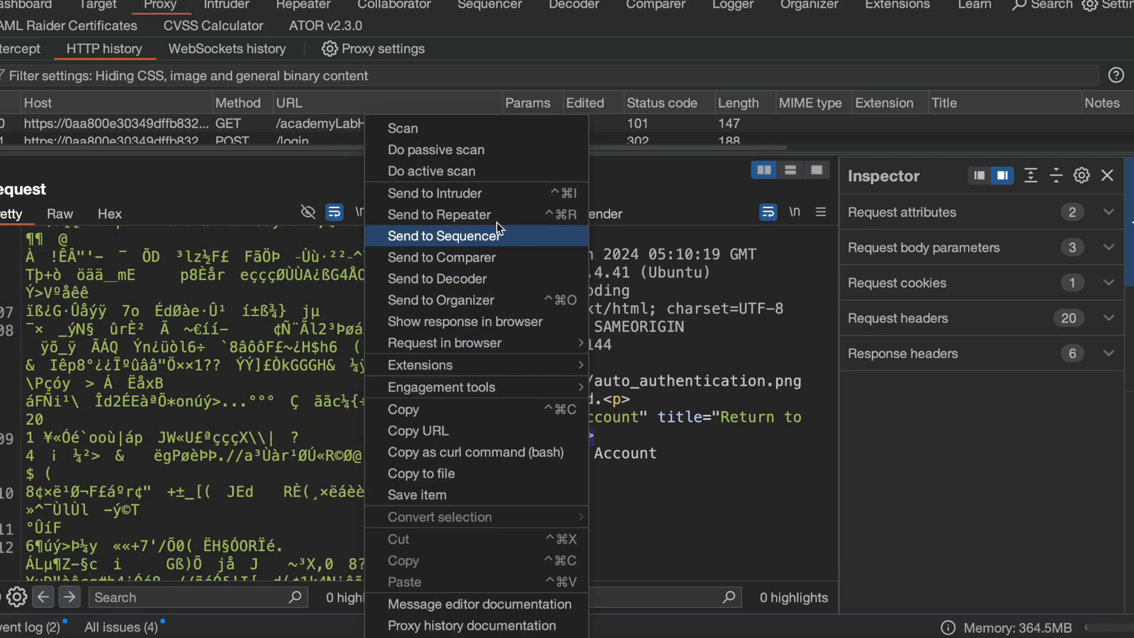
left_click(438, 215)
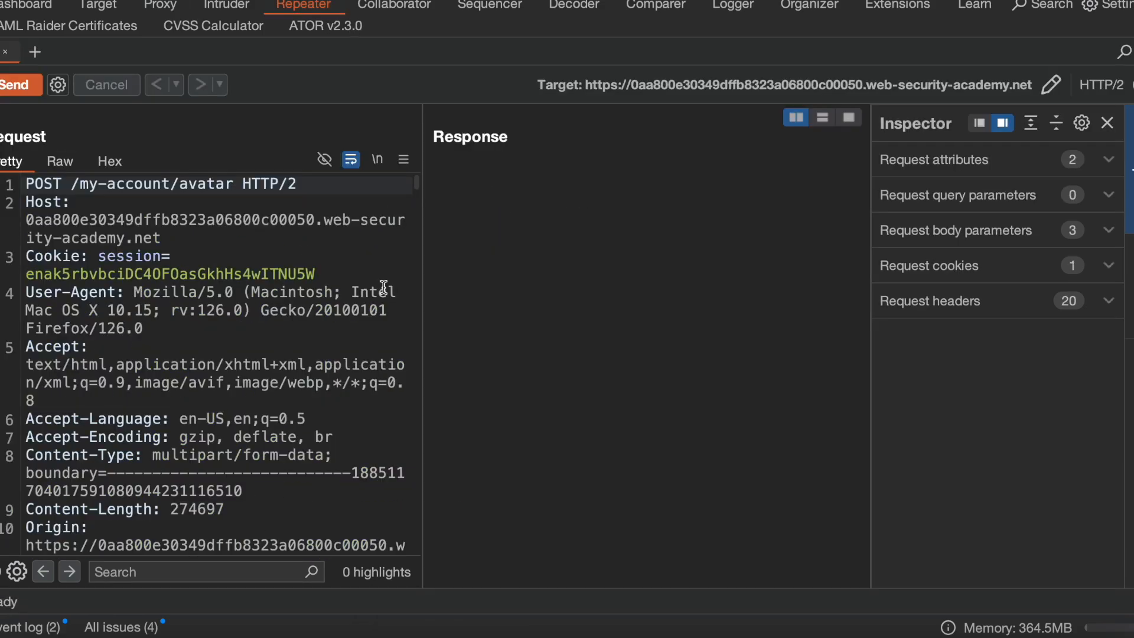
Rename the uploaded file to auto_authentication.html with Content-Type text/html and strip the PNG data
left_click(1106, 123)
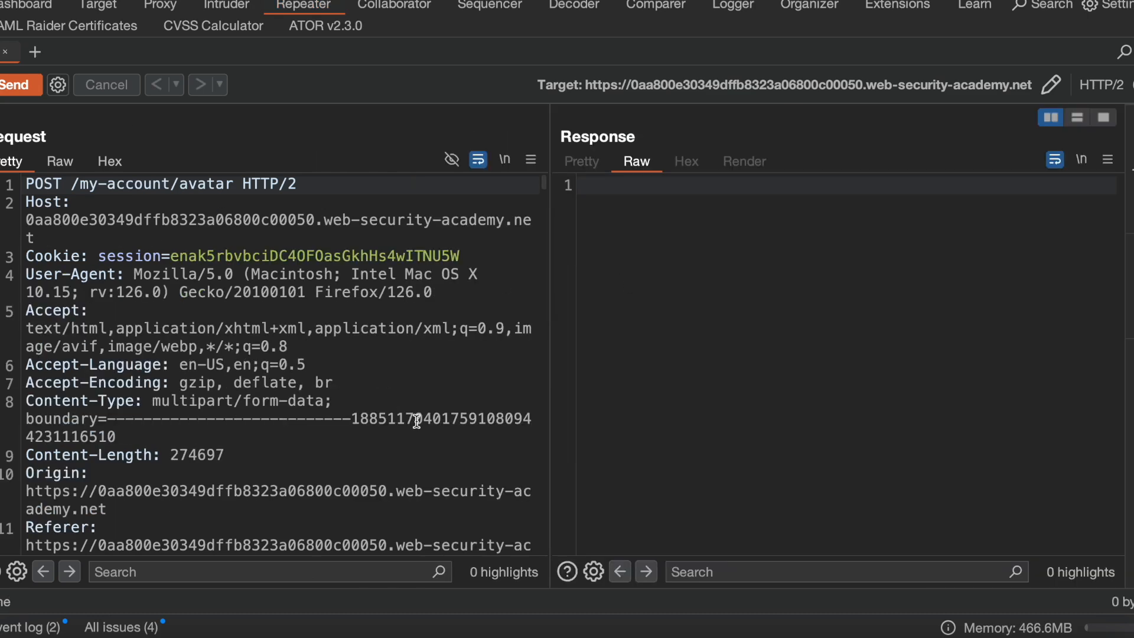
scroll("down", 3)
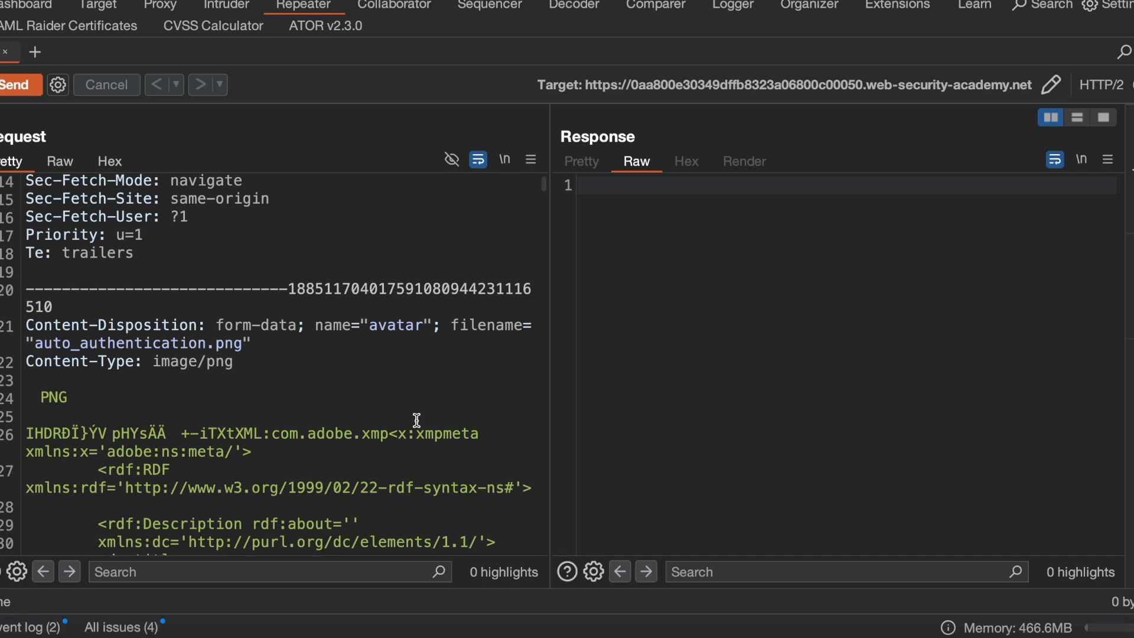
mouse_move(183, 361)
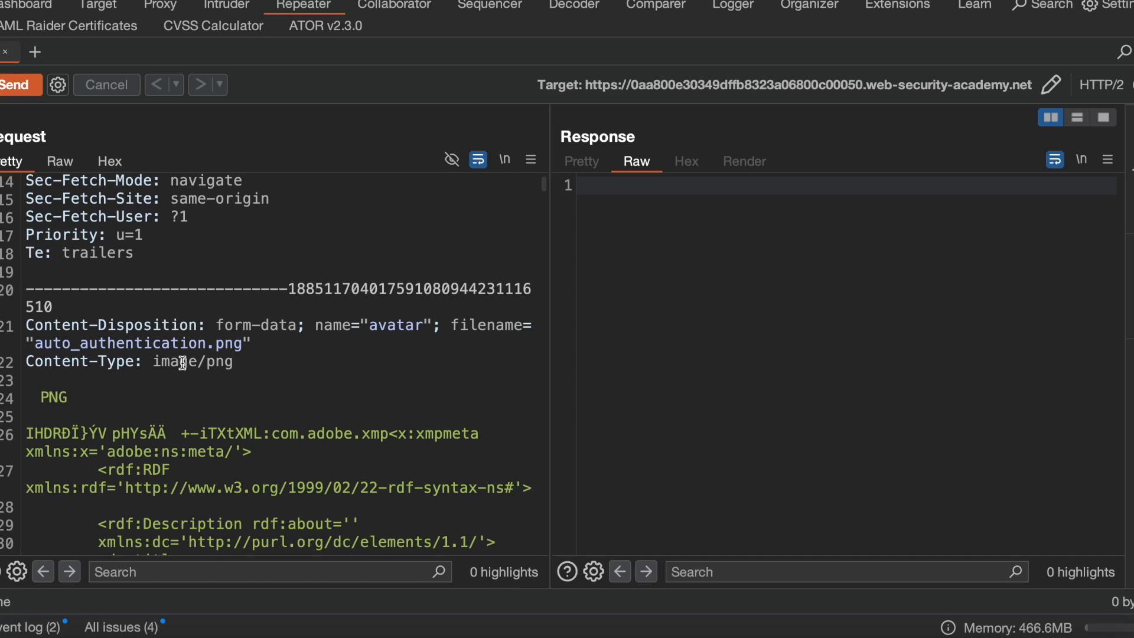
type("text")
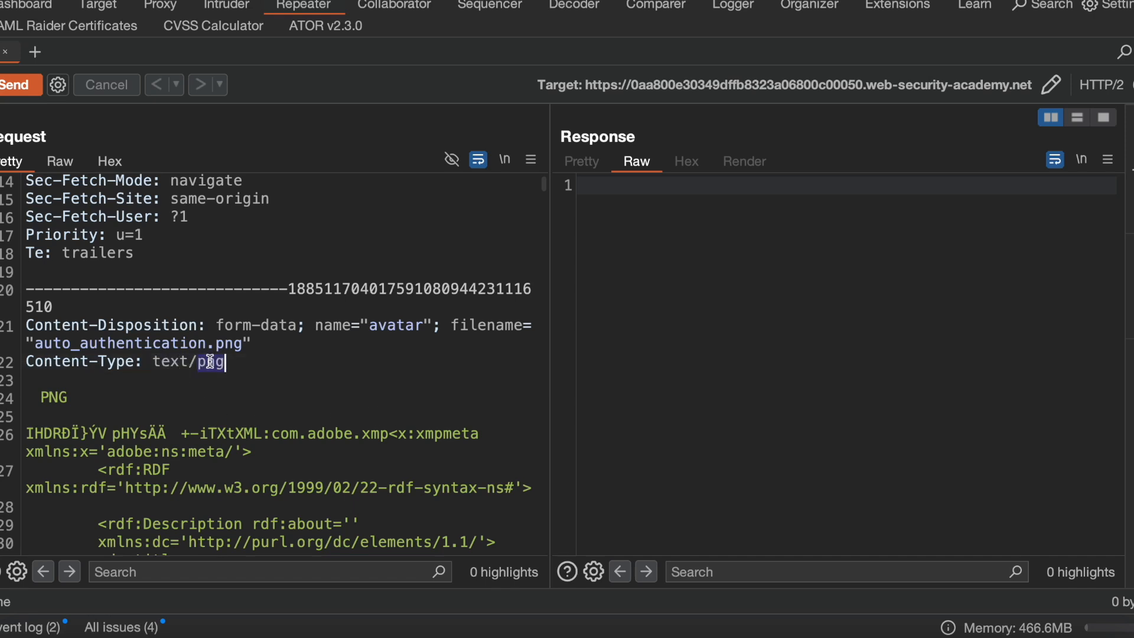
type("html")
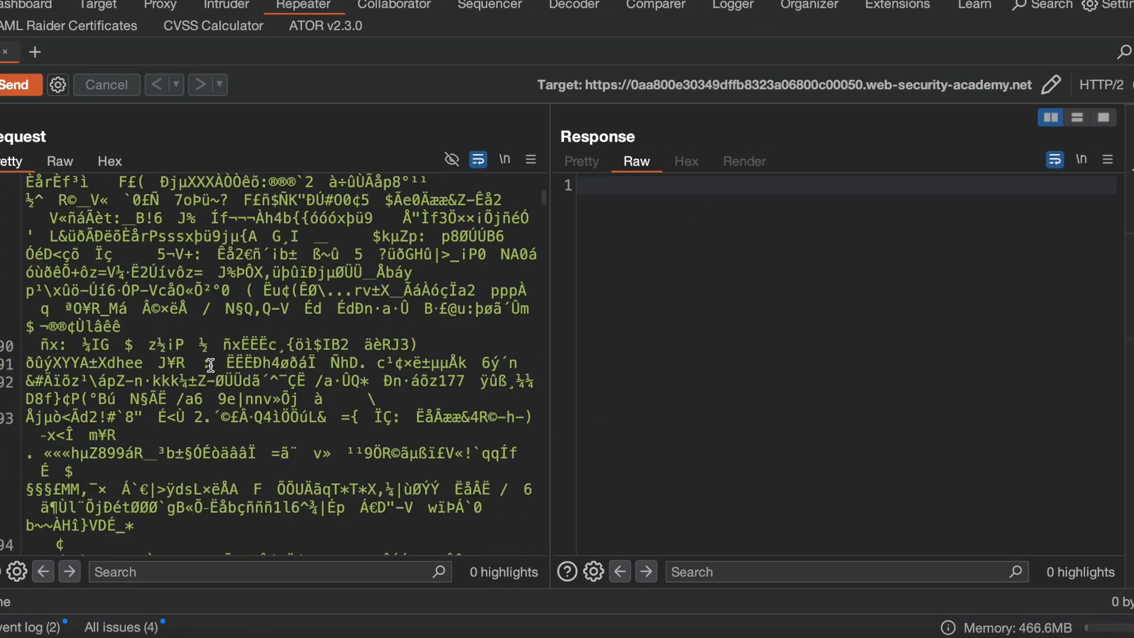
scroll("down", 3)
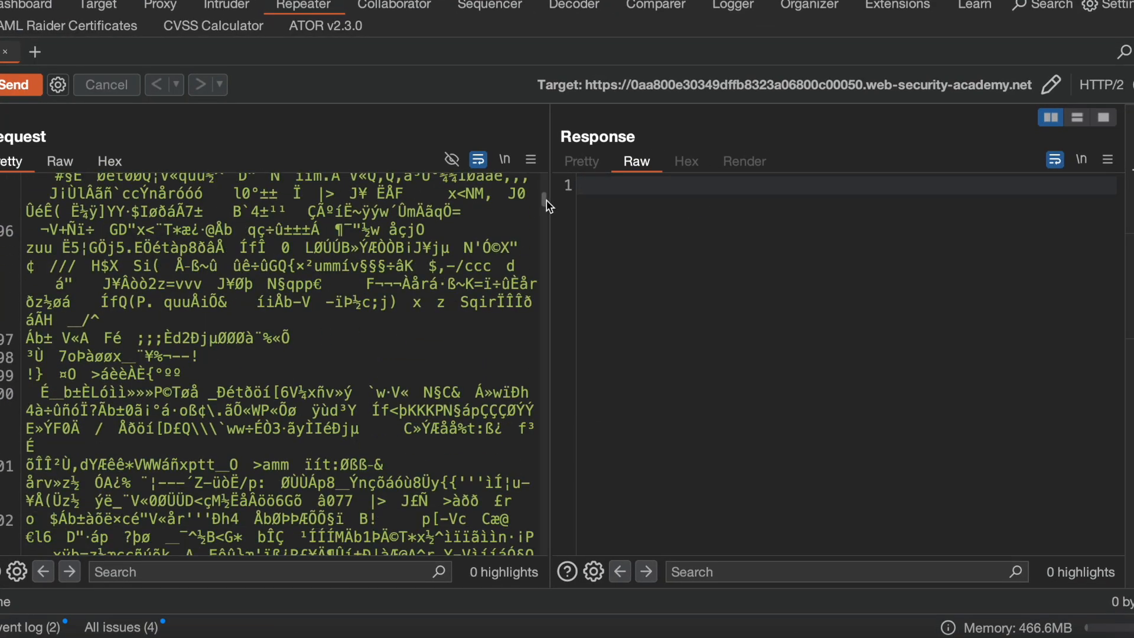
scroll("down", 3)
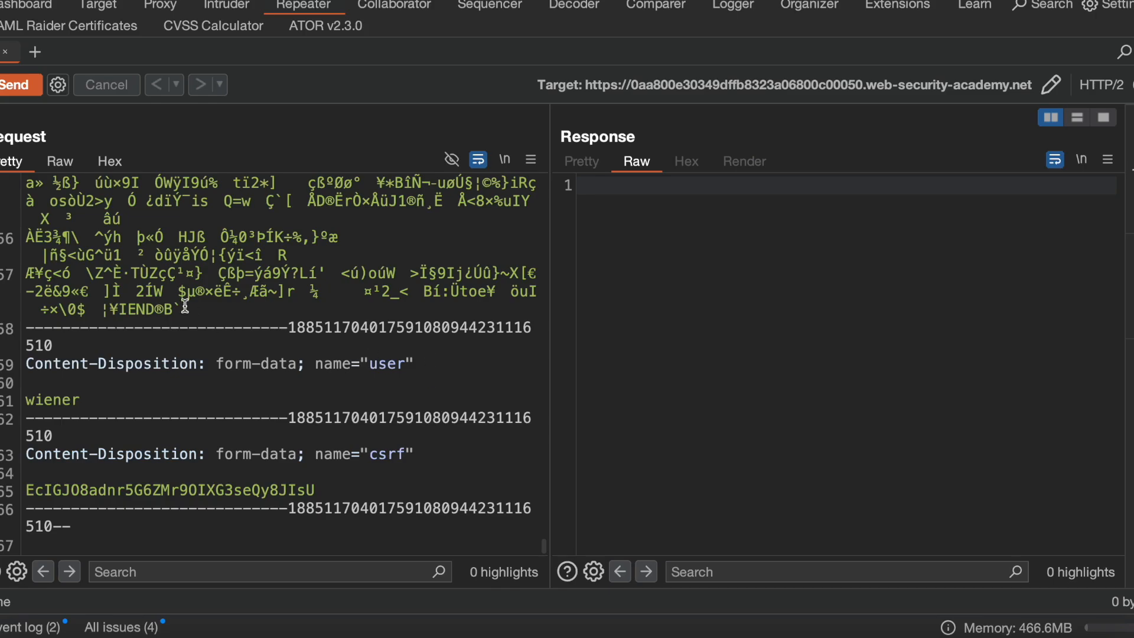
scroll("up", 3)
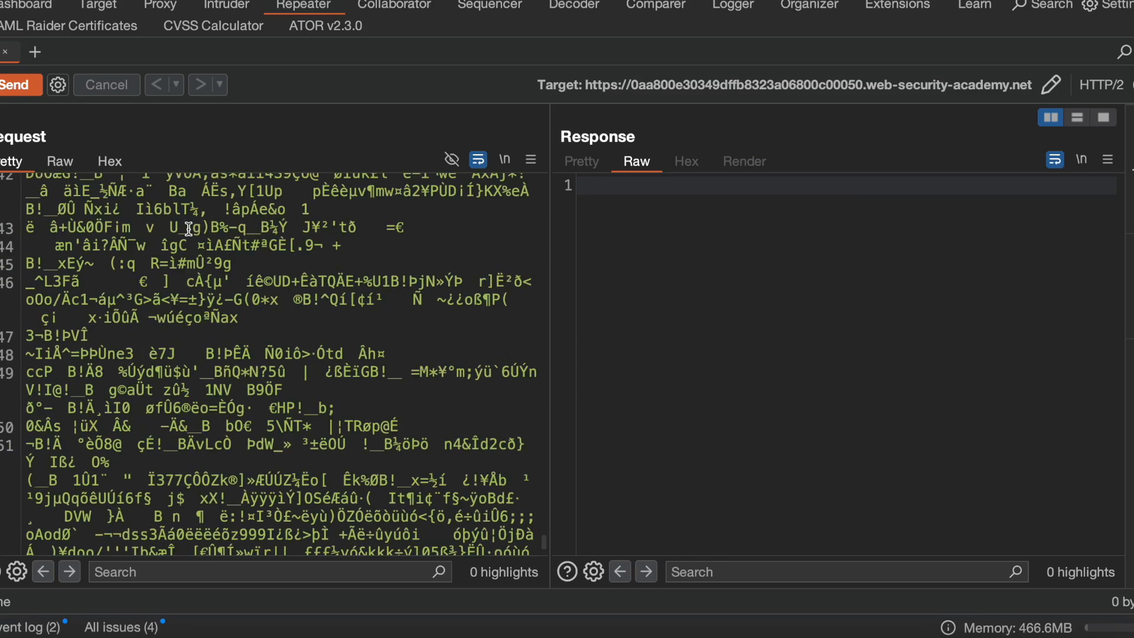
scroll("down", 3)
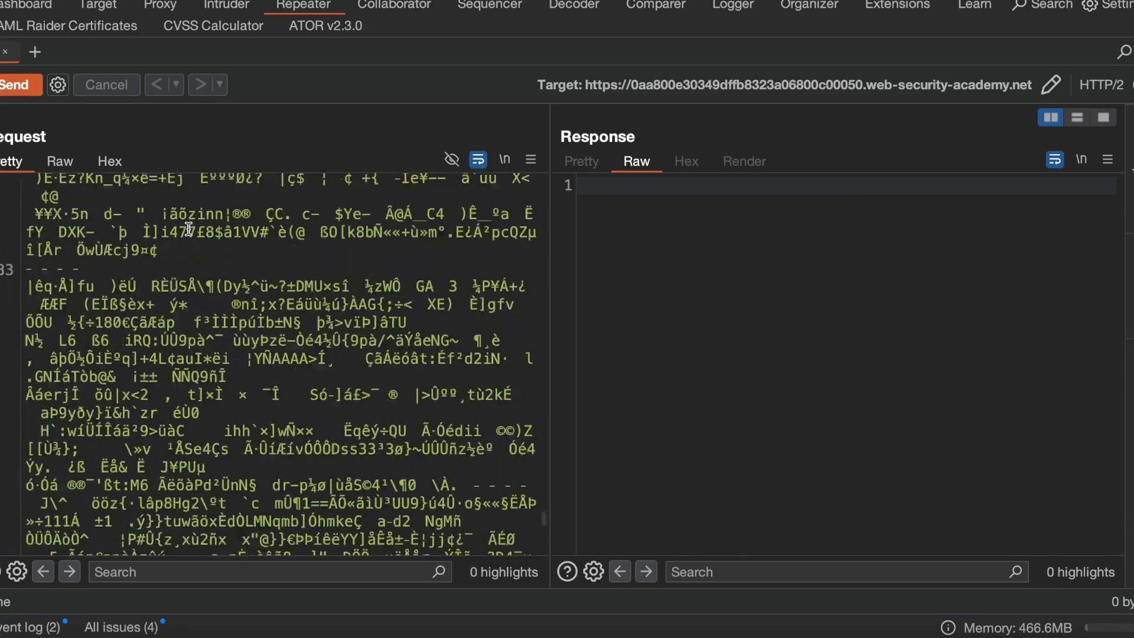
scroll("up", 3)
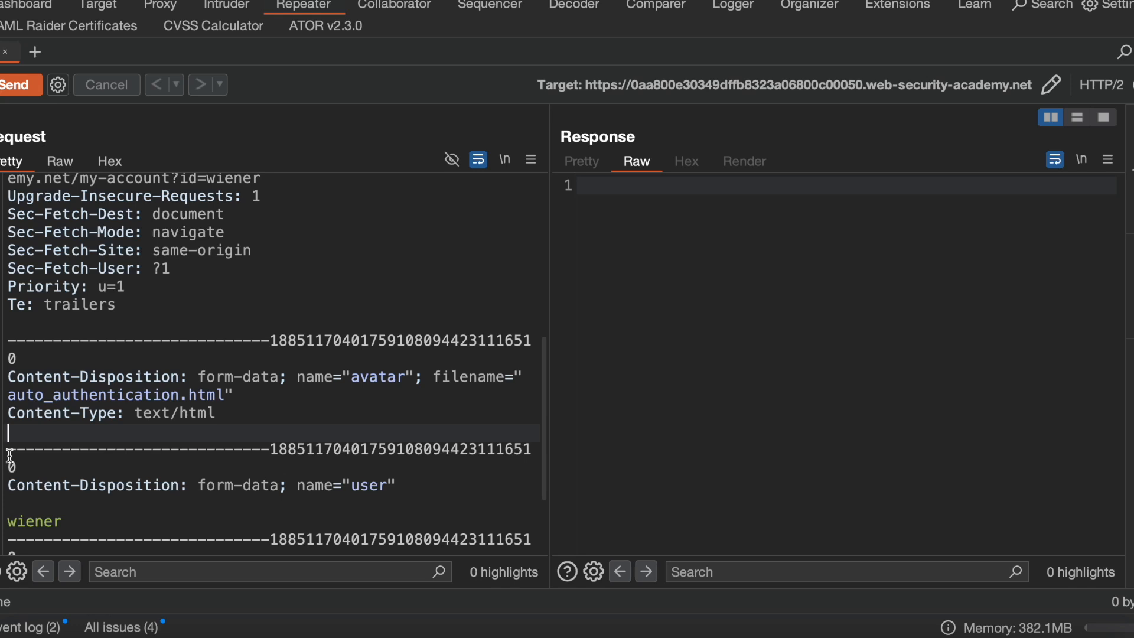
Set the file body to <html><body><p>hello</p></body></html> and send the request
type("<h>")
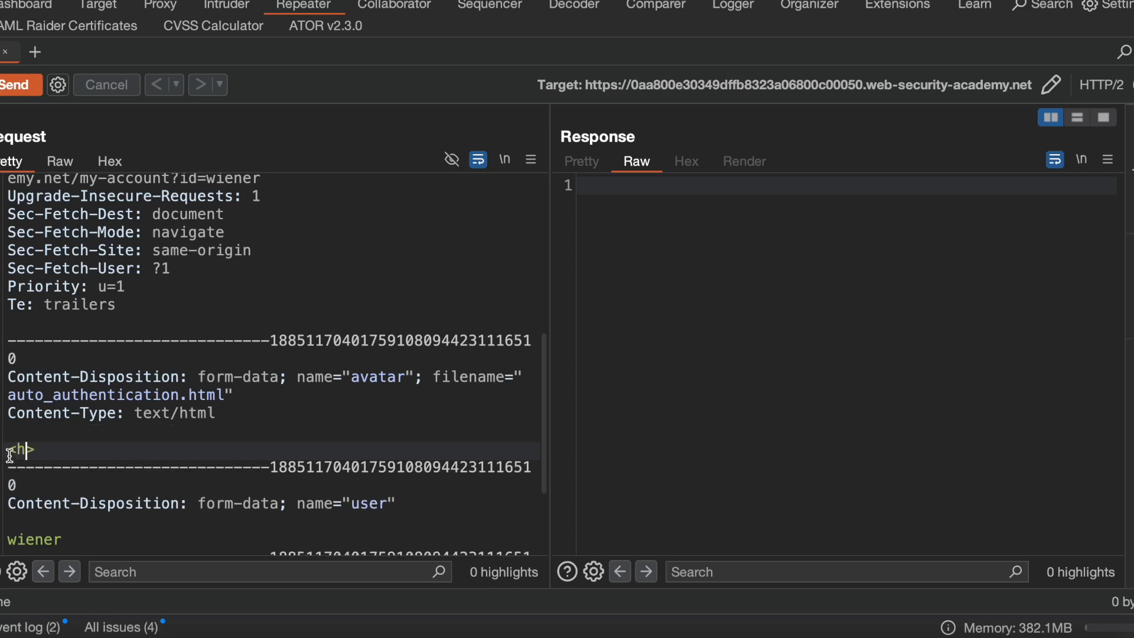
type("tml><")
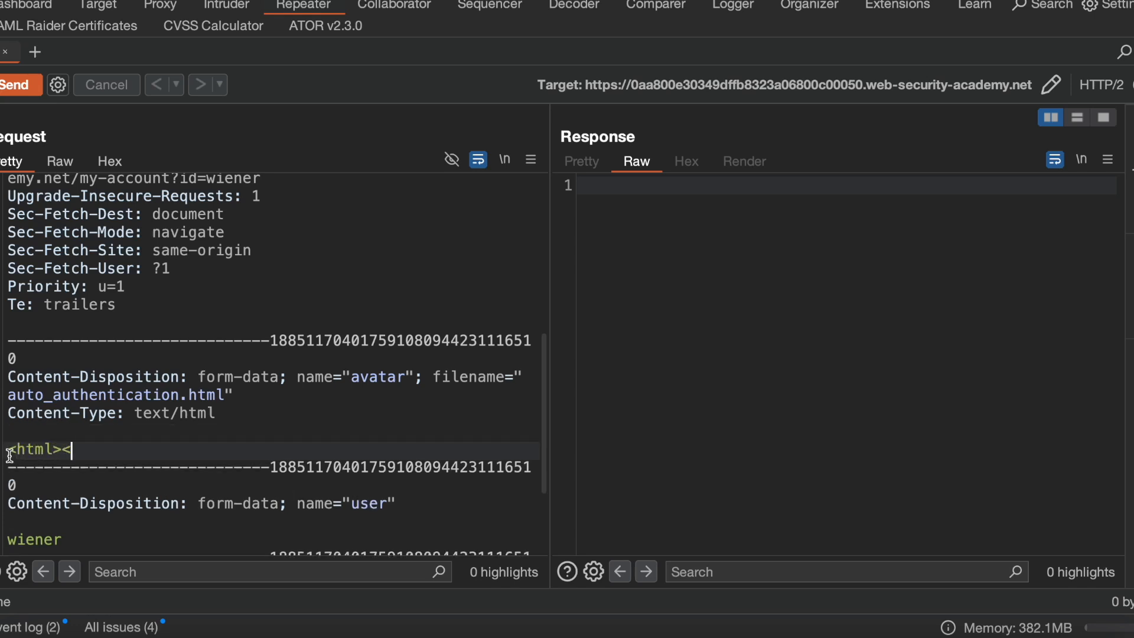
type("/html>")
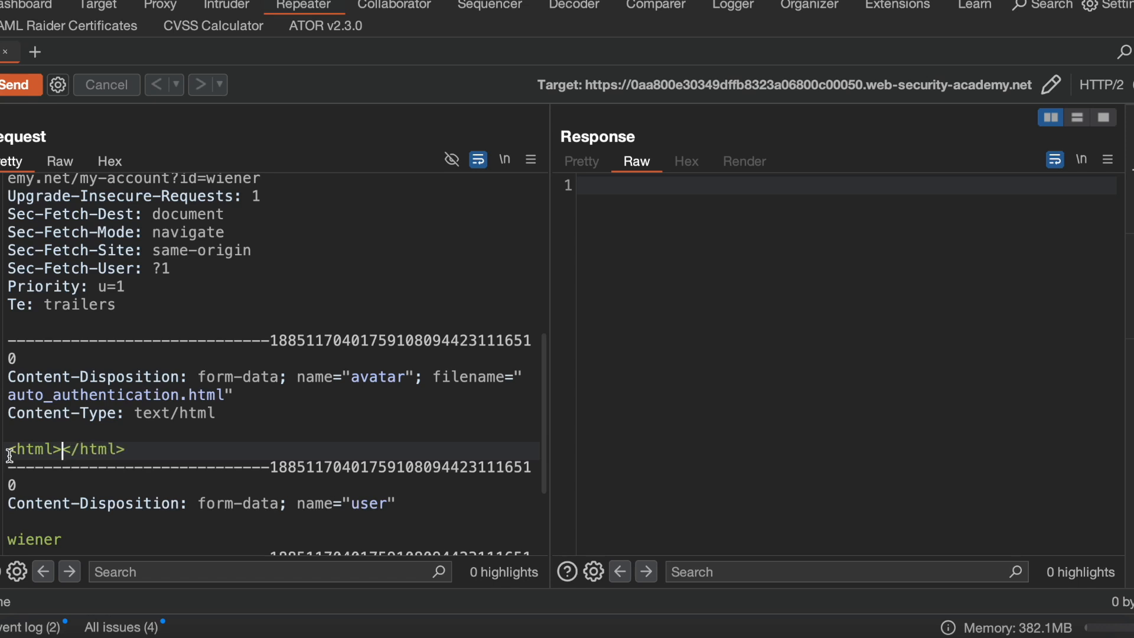
type("<>")
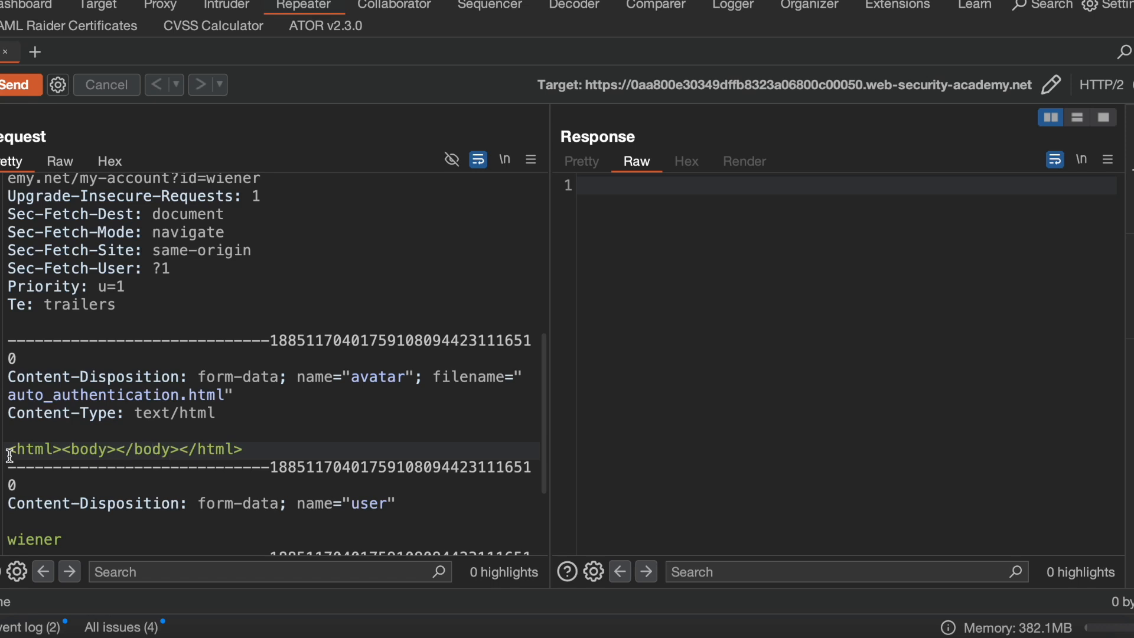
type("<p")
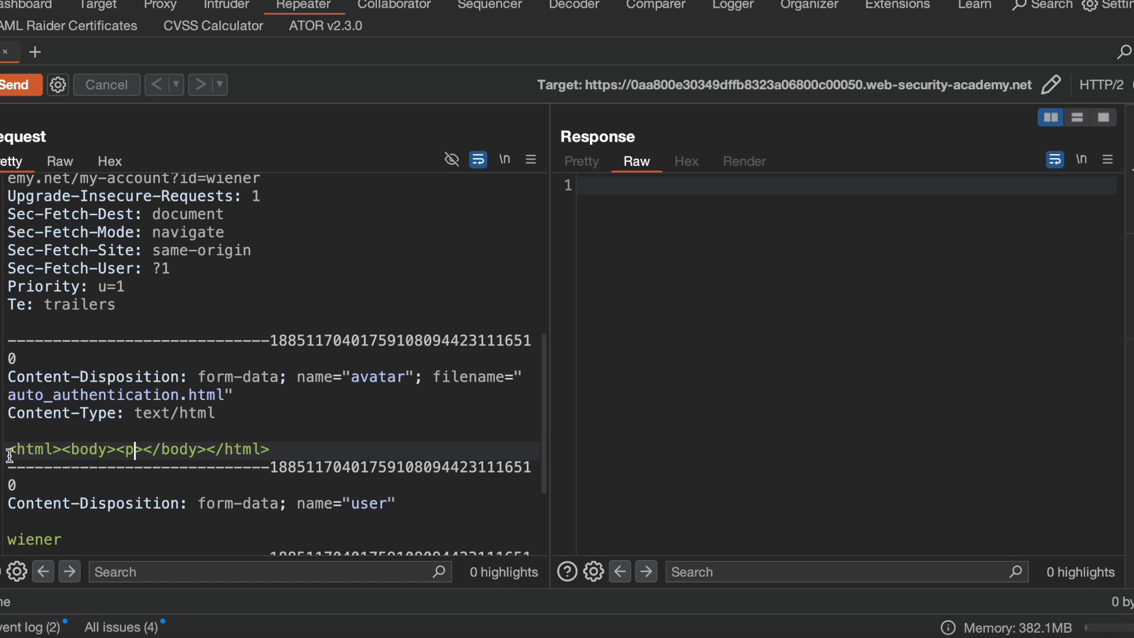
type("</")
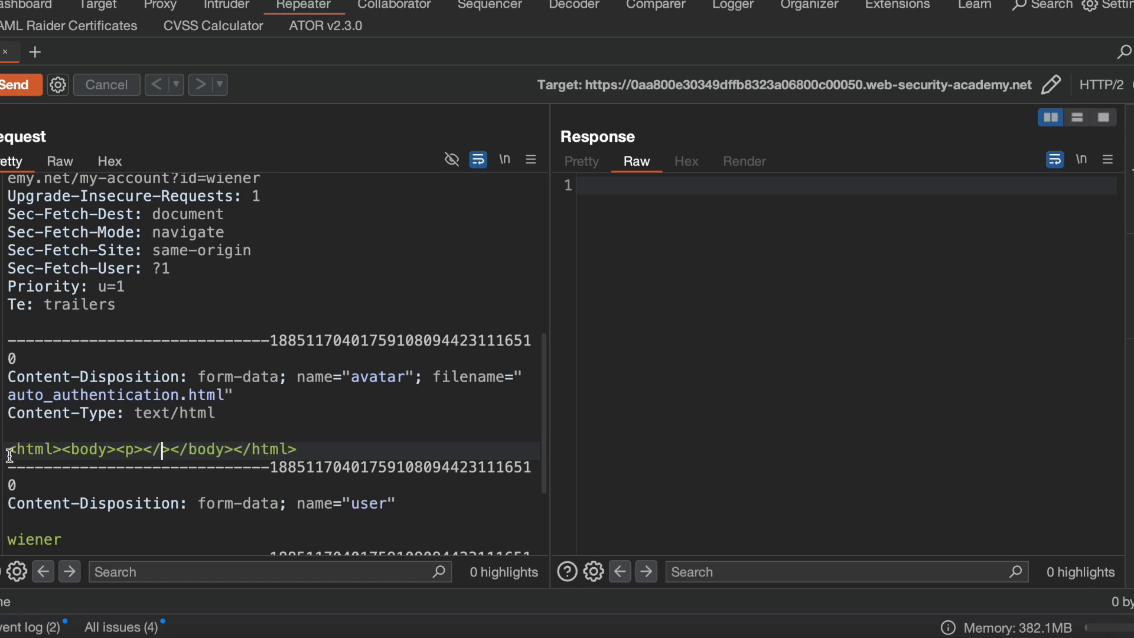
type("hello")
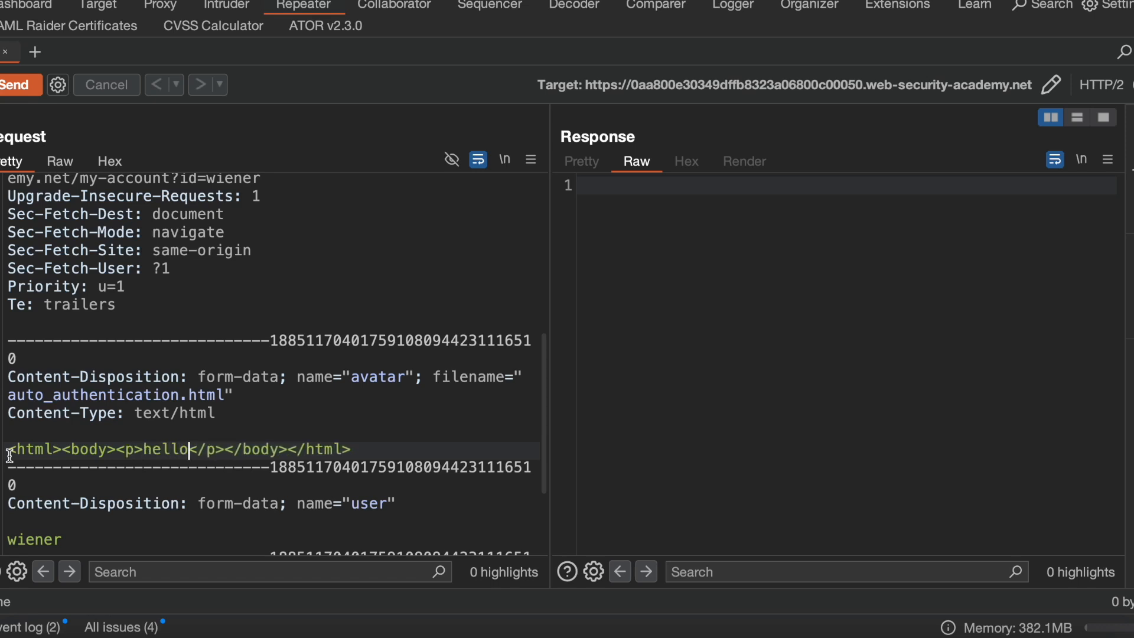
left_click(13, 85)
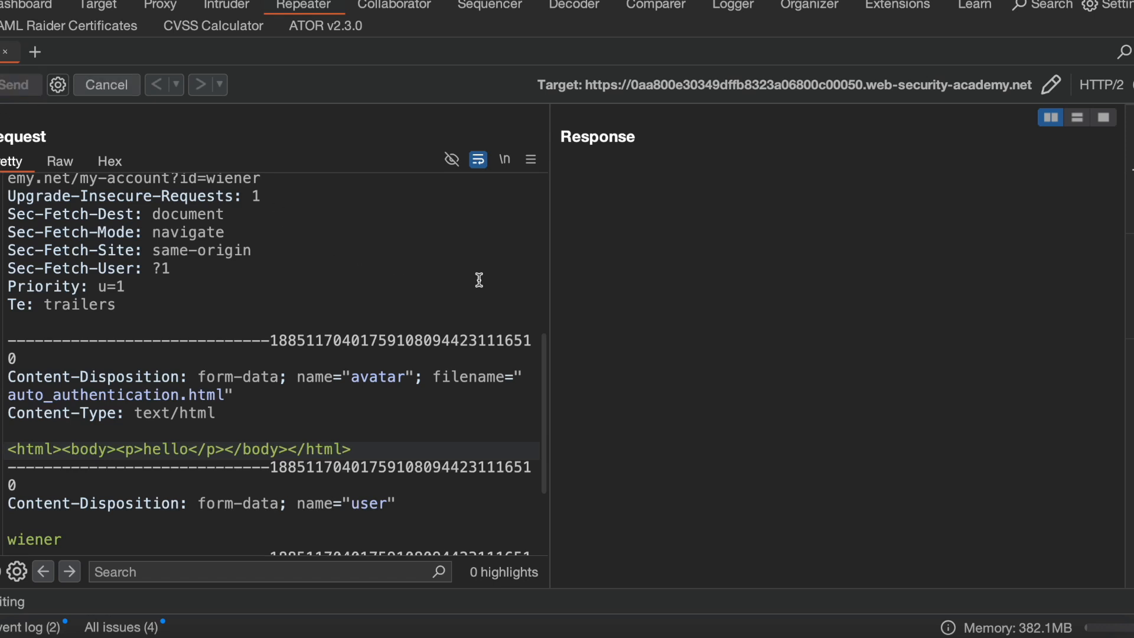
Review the 200 OK response confirming avatars/auto_authentication.html was uploaded
left_click(16, 84)
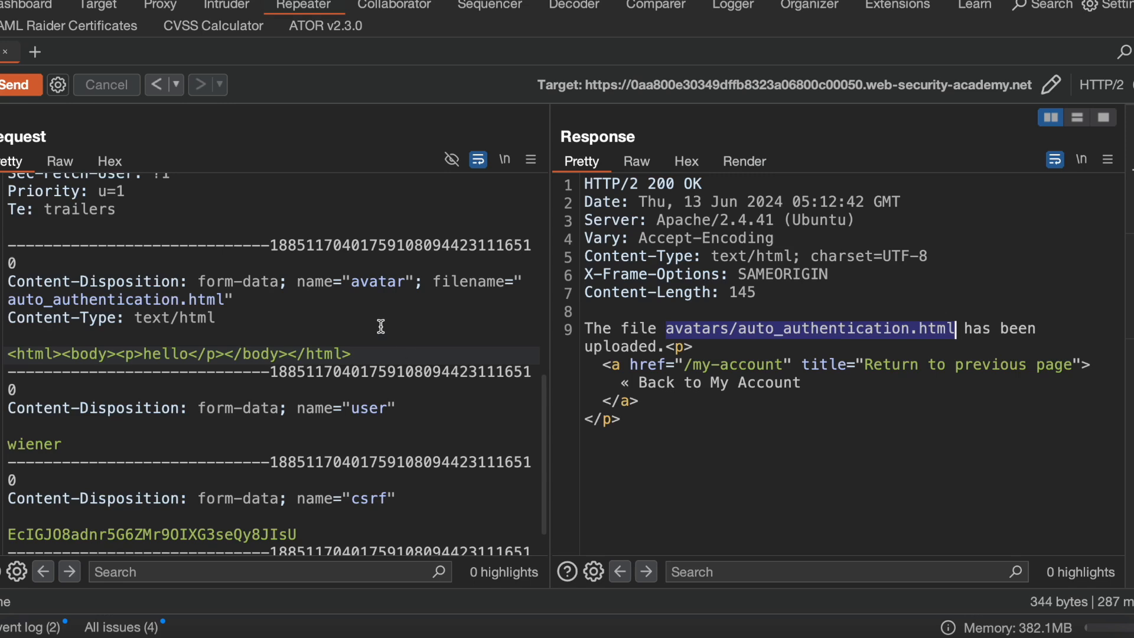
scroll("up", 3)
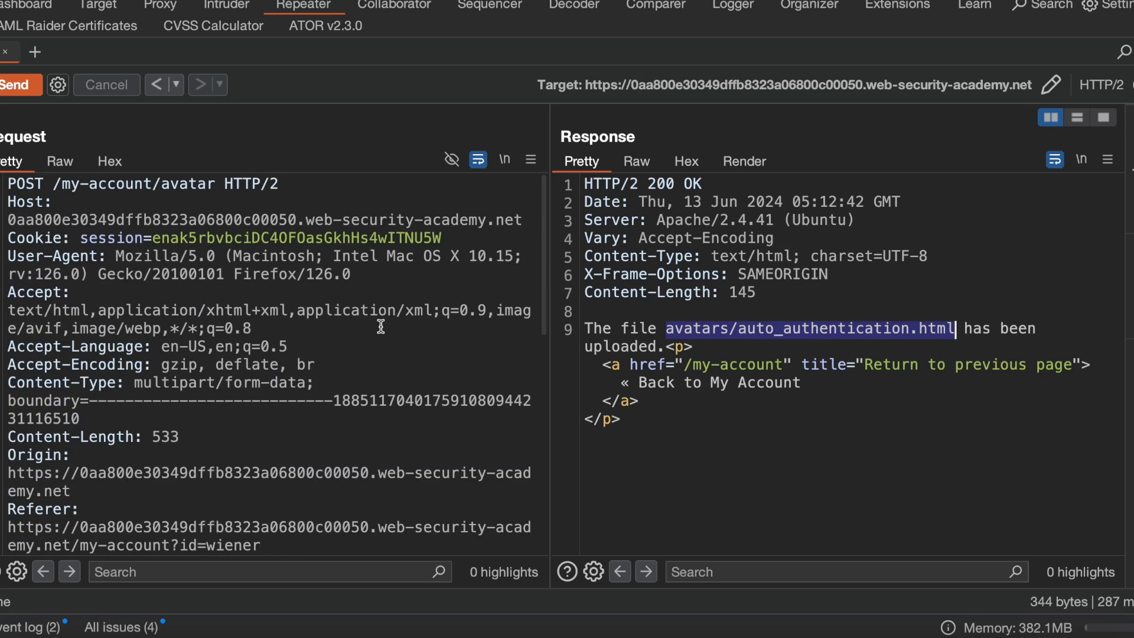
scroll("down", 3)
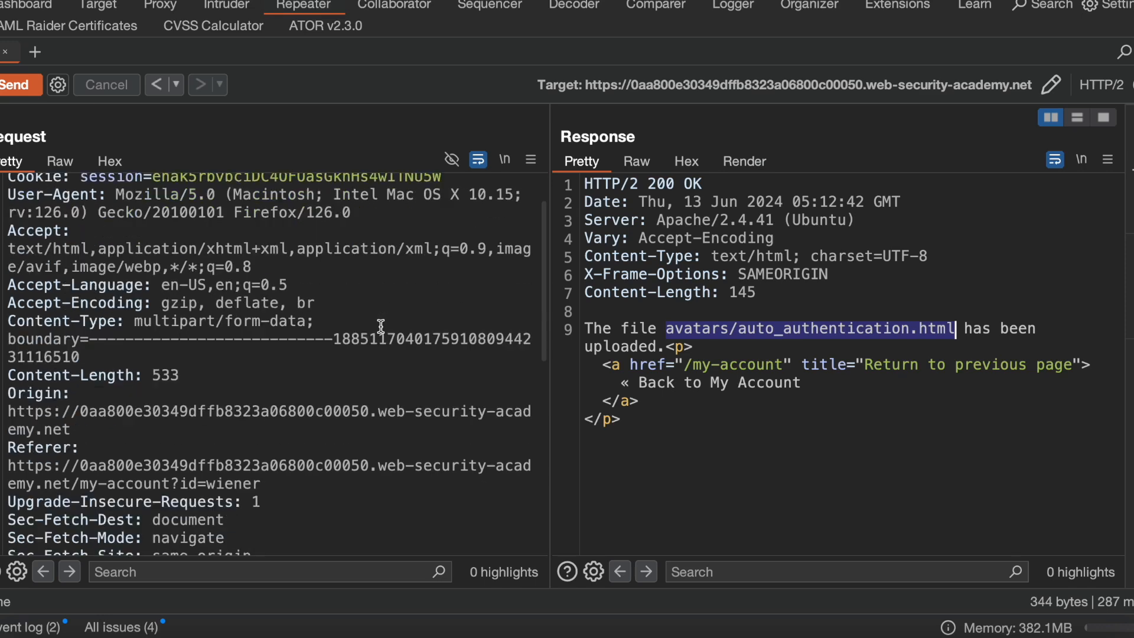
scroll("down", 3)
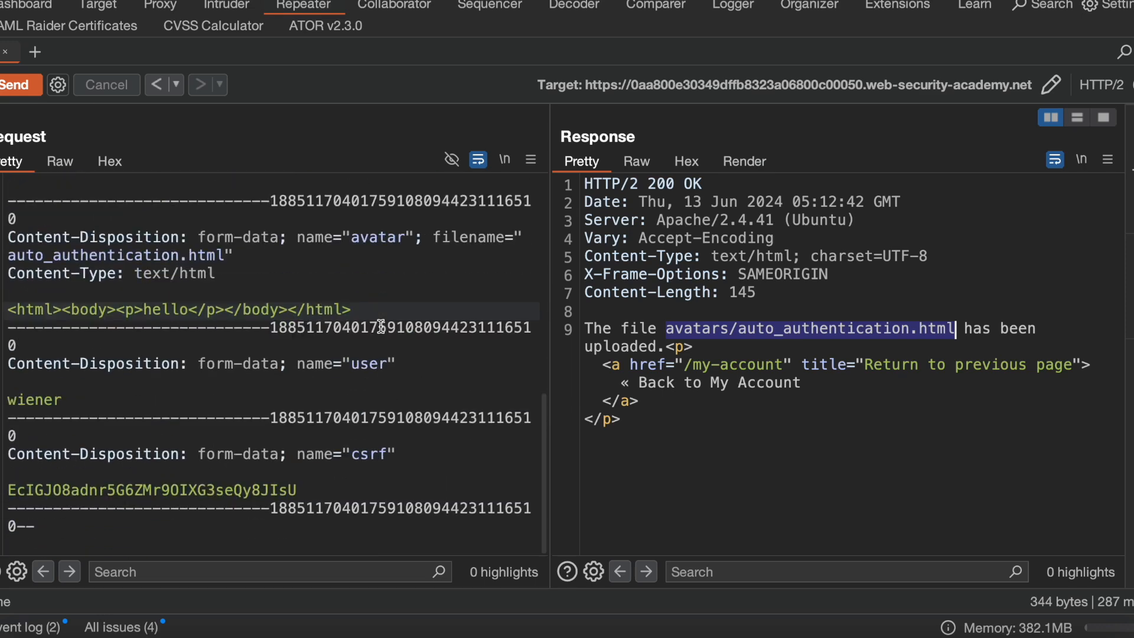
scroll("up", 3)
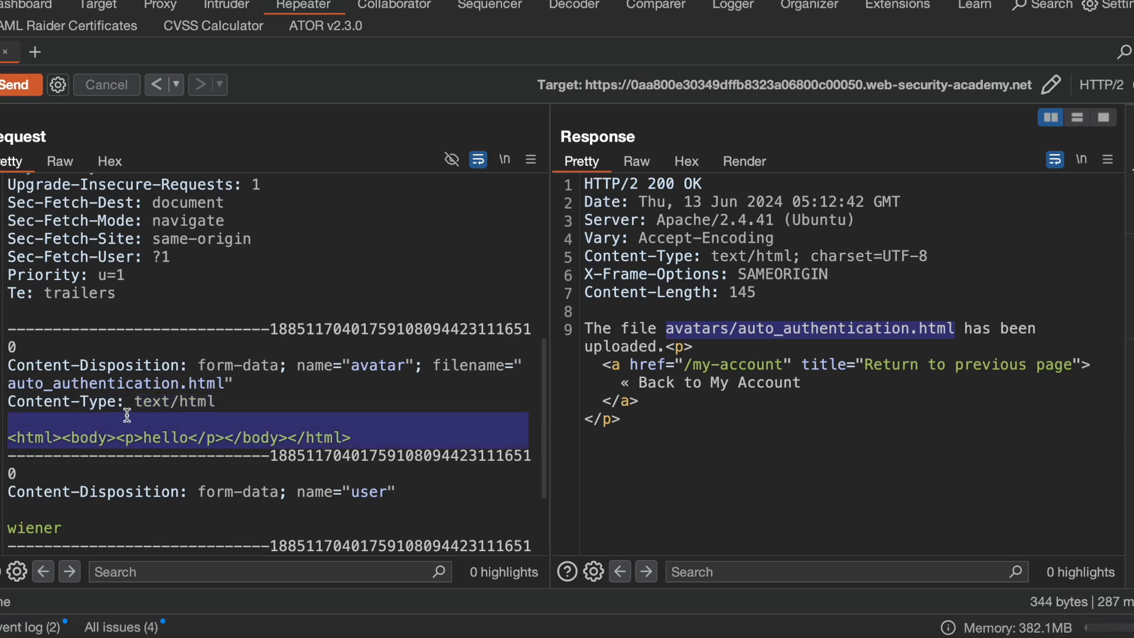
left_click(184, 384)
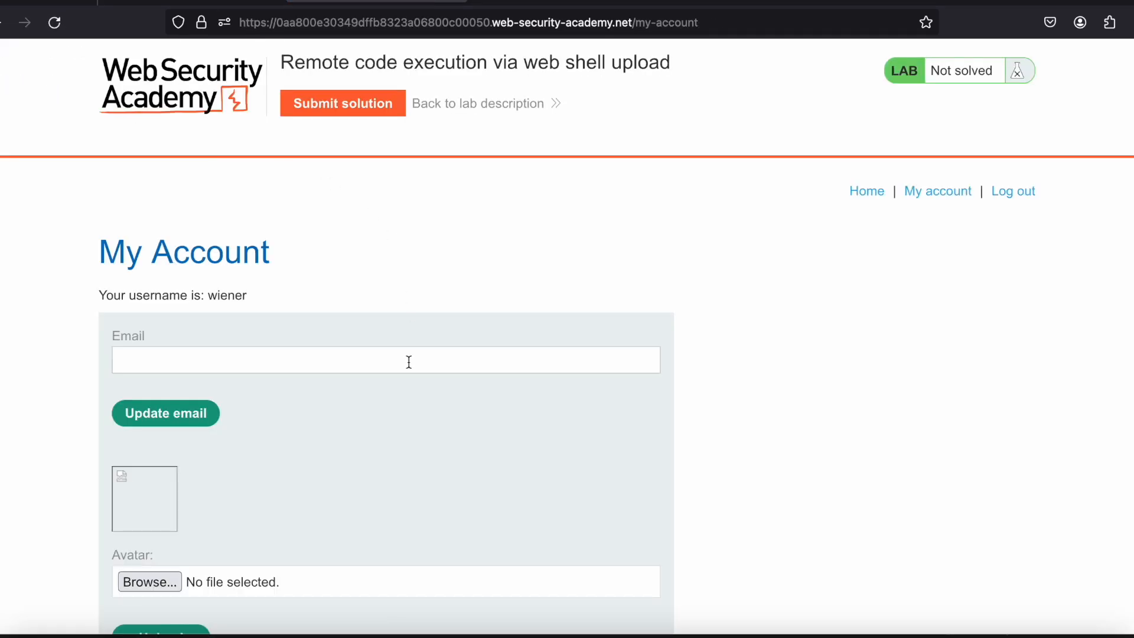
Copy the avatar image link, load auto_authentication.html, then return to My Account
scroll("down", 3)
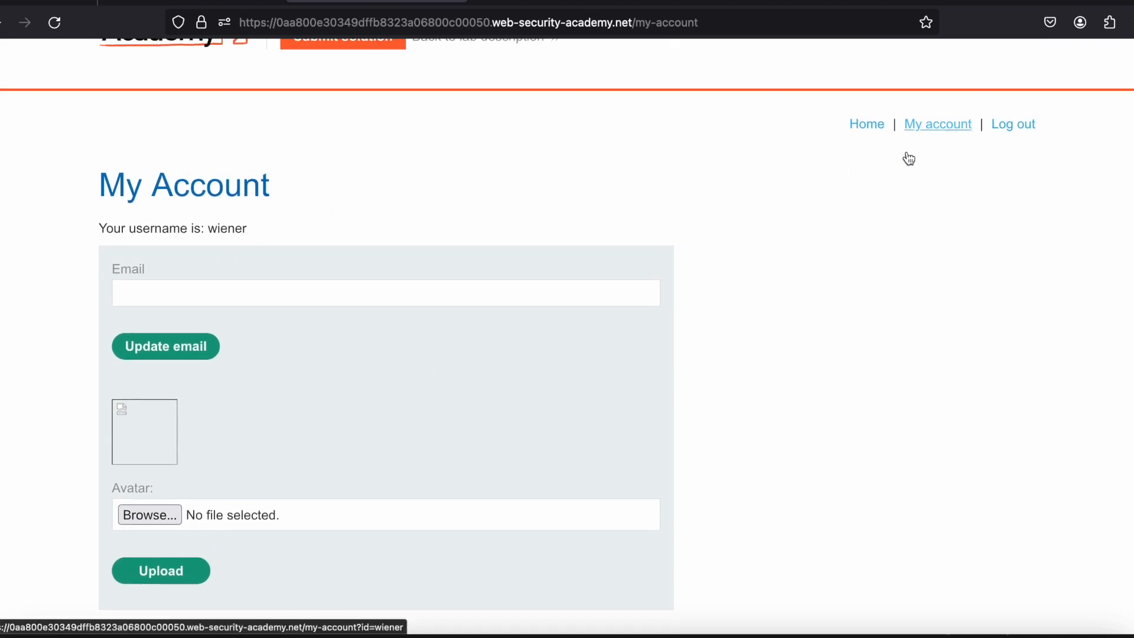
mouse_move(164, 435)
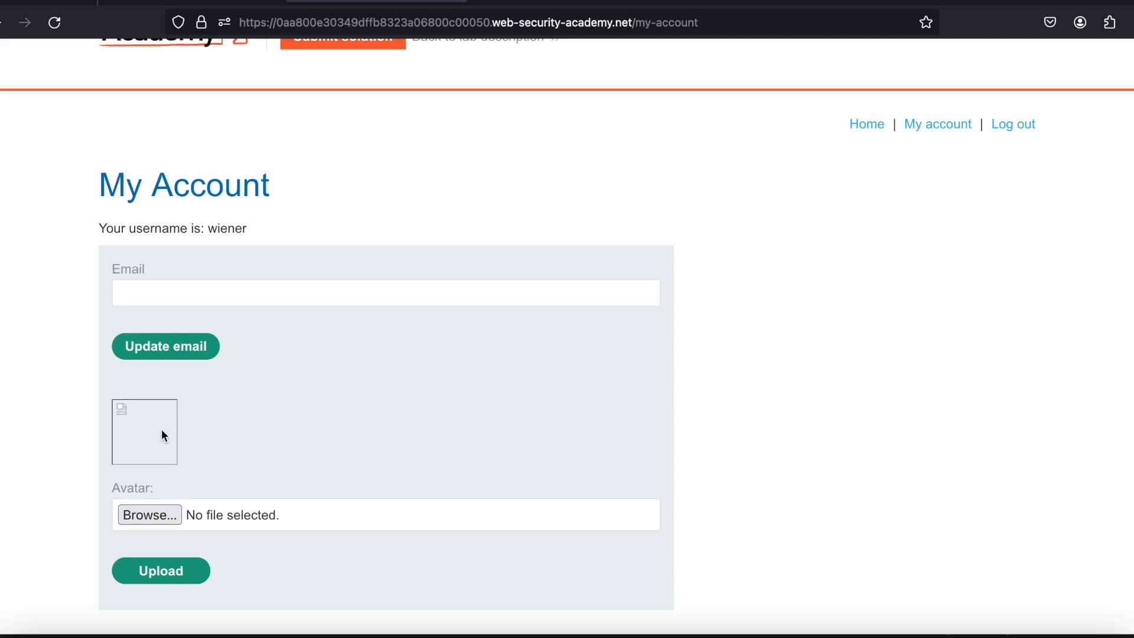
mouse_move(151, 454)
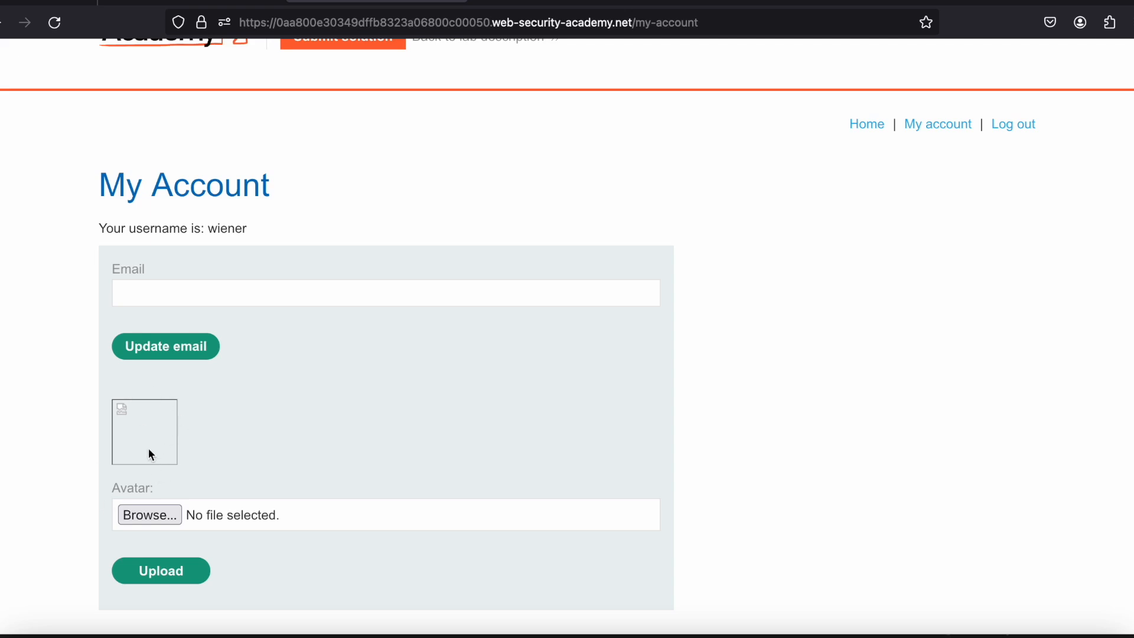
mouse_move(155, 422)
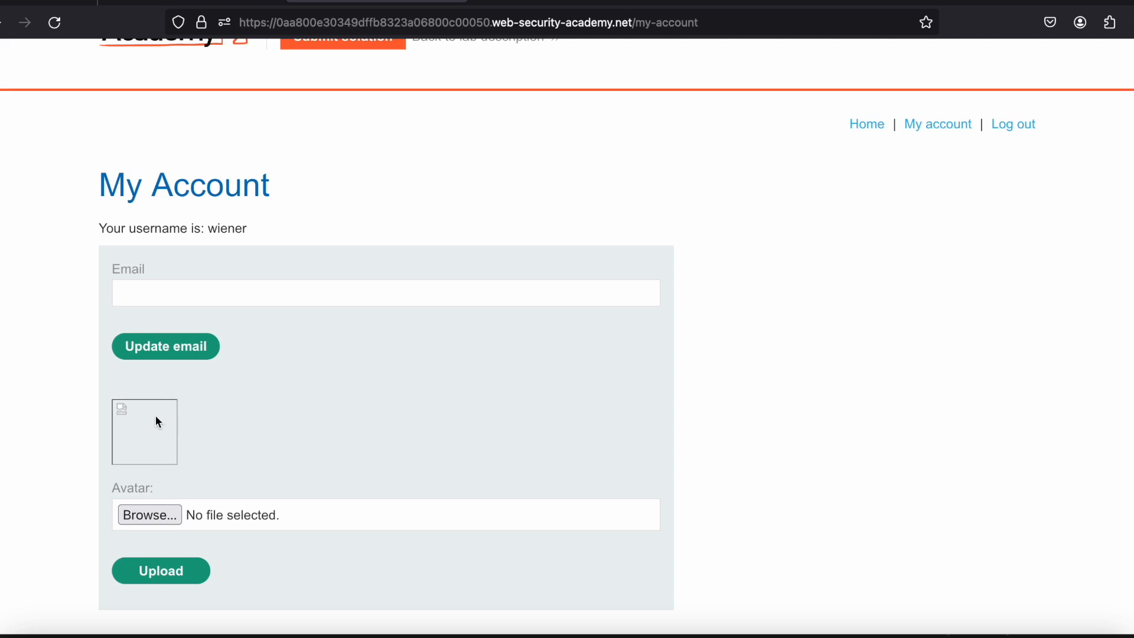
right_click(144, 432)
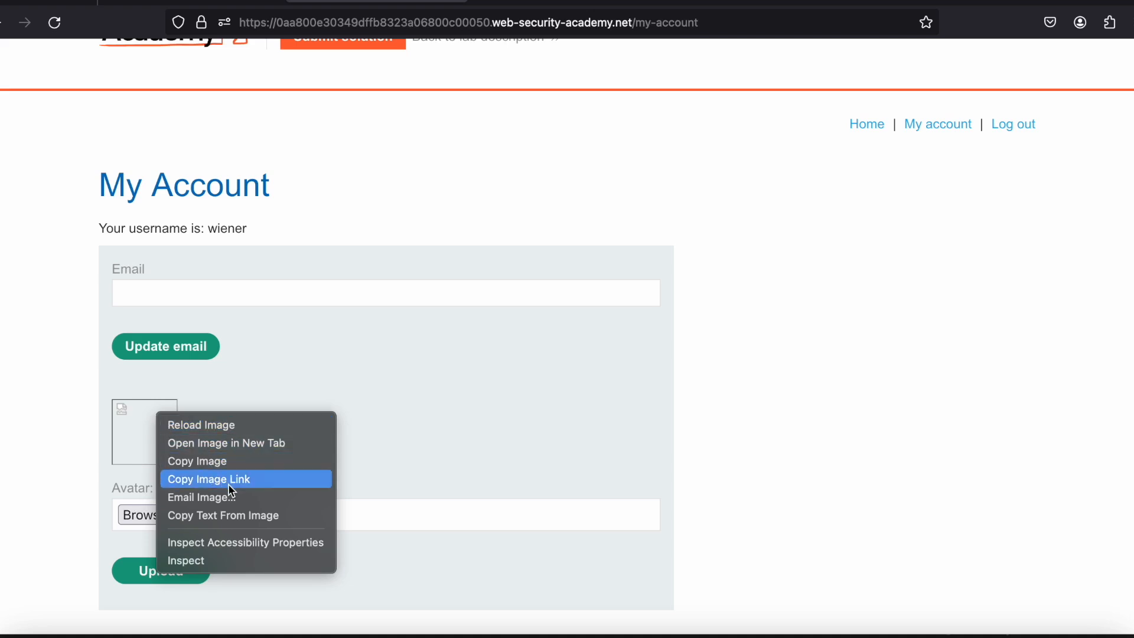
left_click(684, 171)
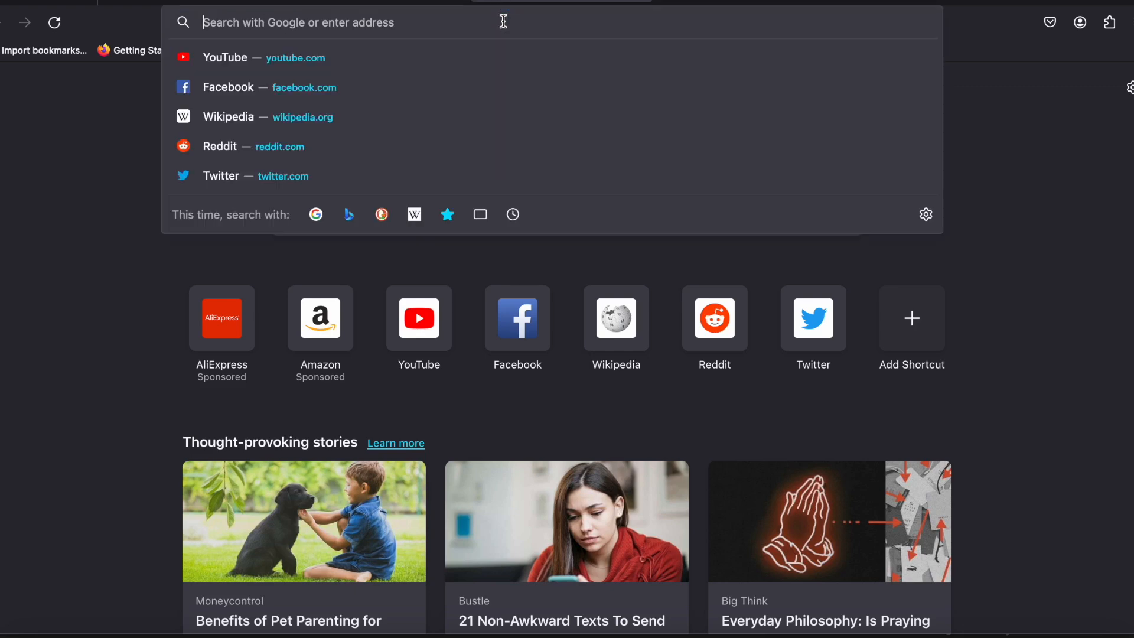
type("https://0aa800e30349dffb8323a06800c00050.web-security-academy.net/files/avatars/auto_authentication.html")
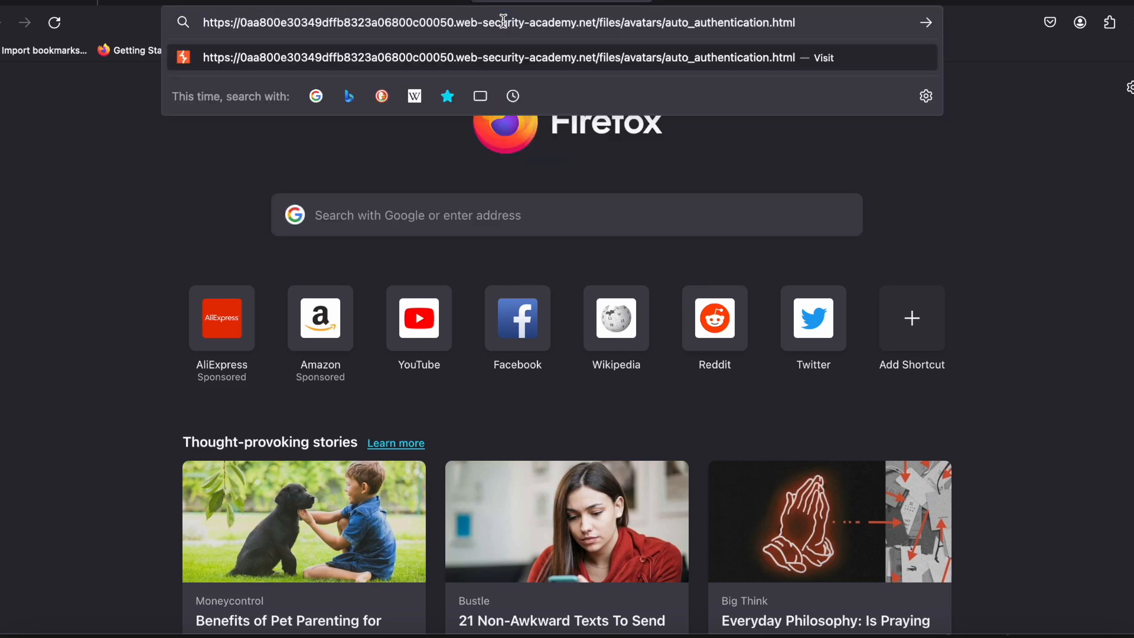
key("Return")
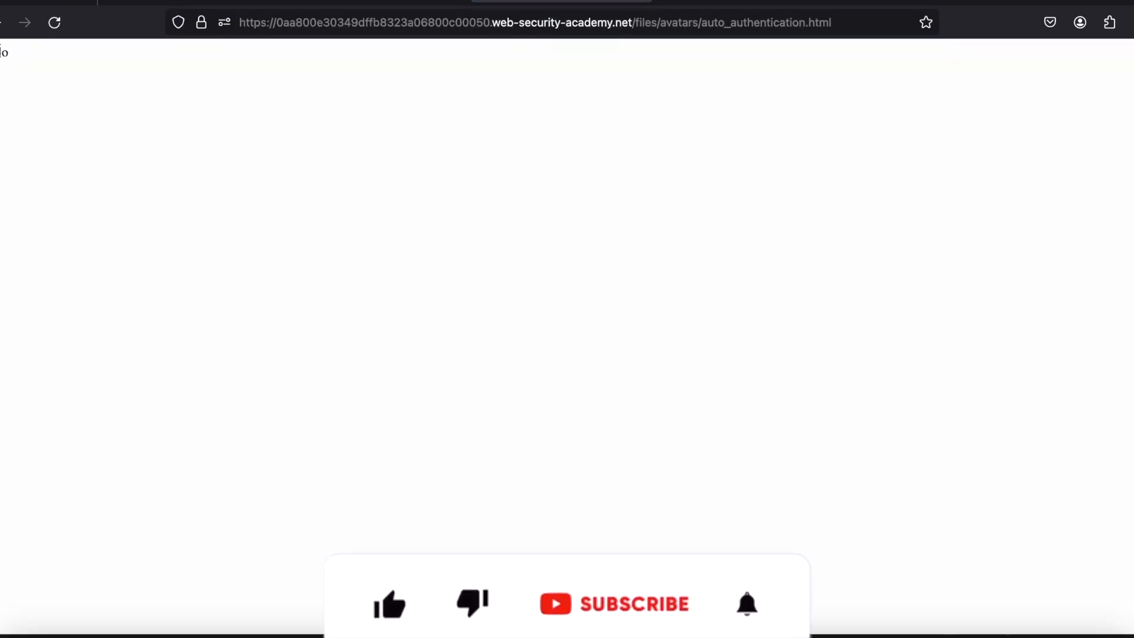
left_click(389, 603)
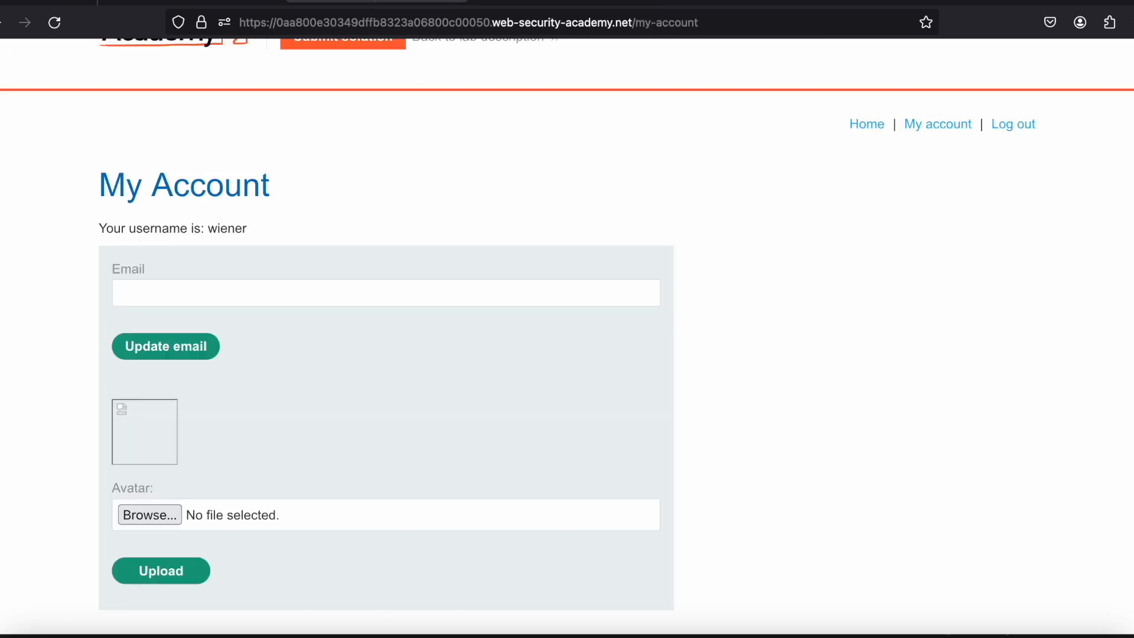
Search 'php script to read the content from a file' and open W3Schools' file_get_contents() page
scroll("up", 3)
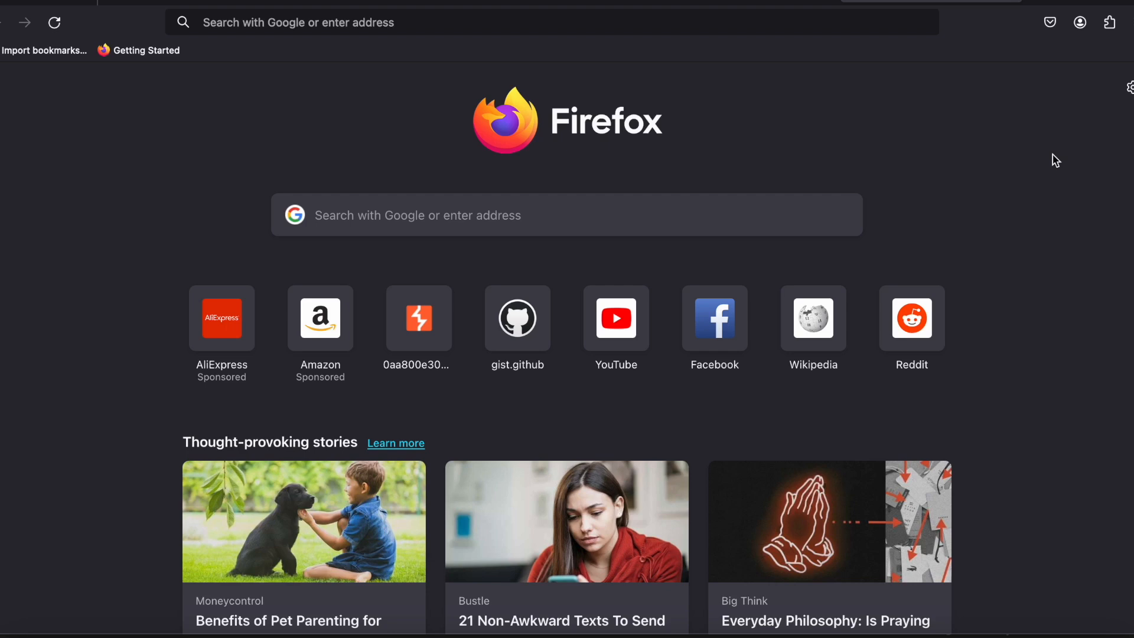
mouse_move(659, 29)
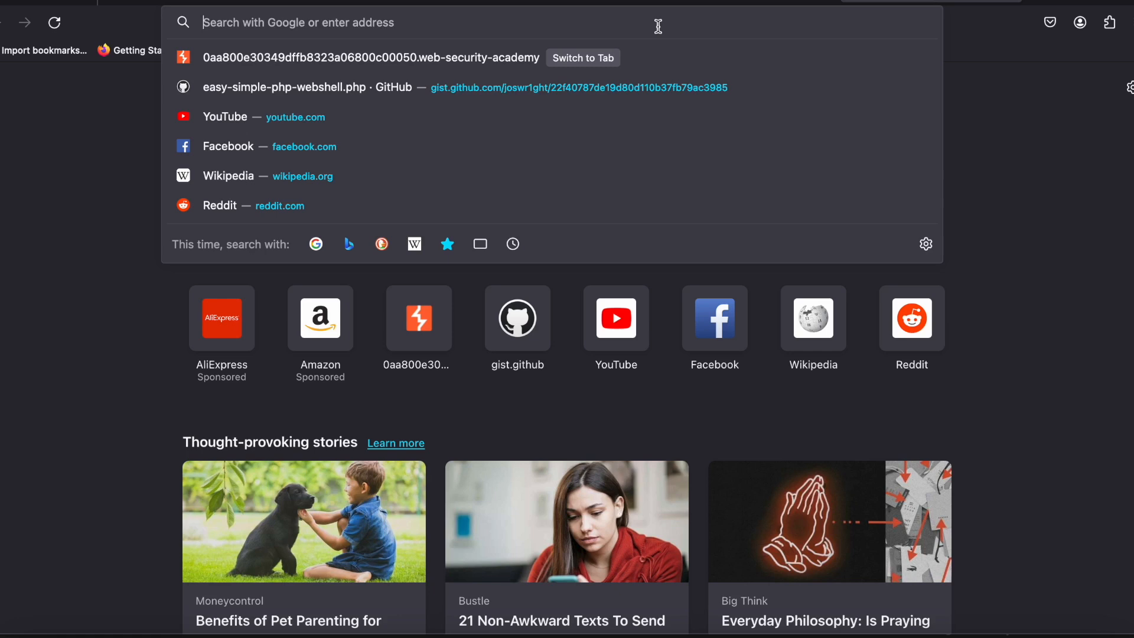
type("php scrip")
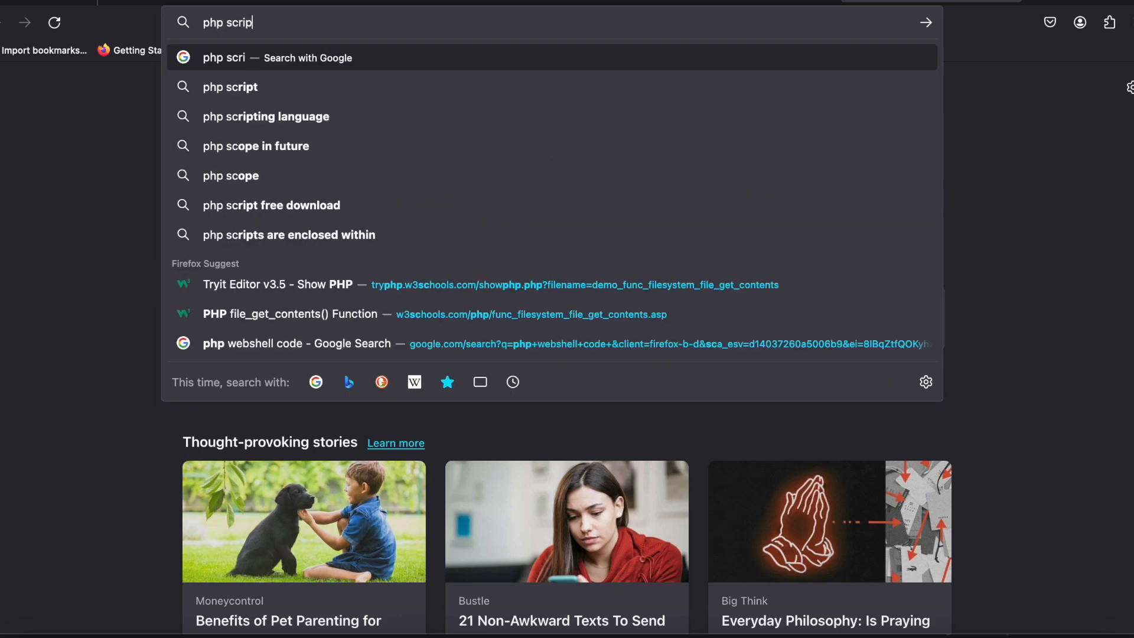
type("t to read")
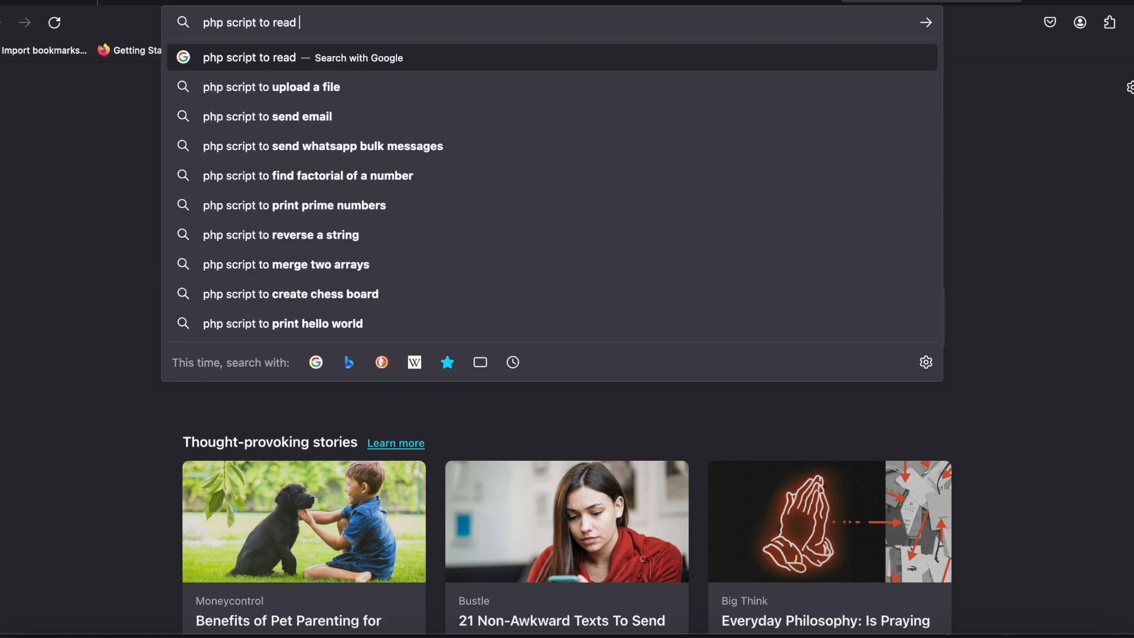
type("the content f")
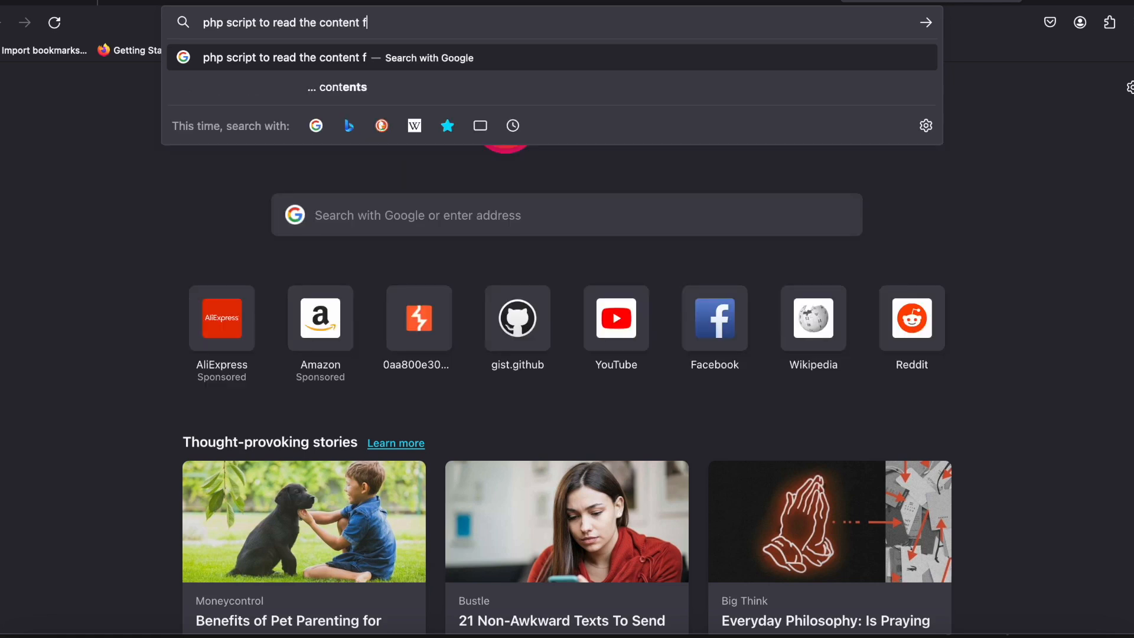
key("Return")
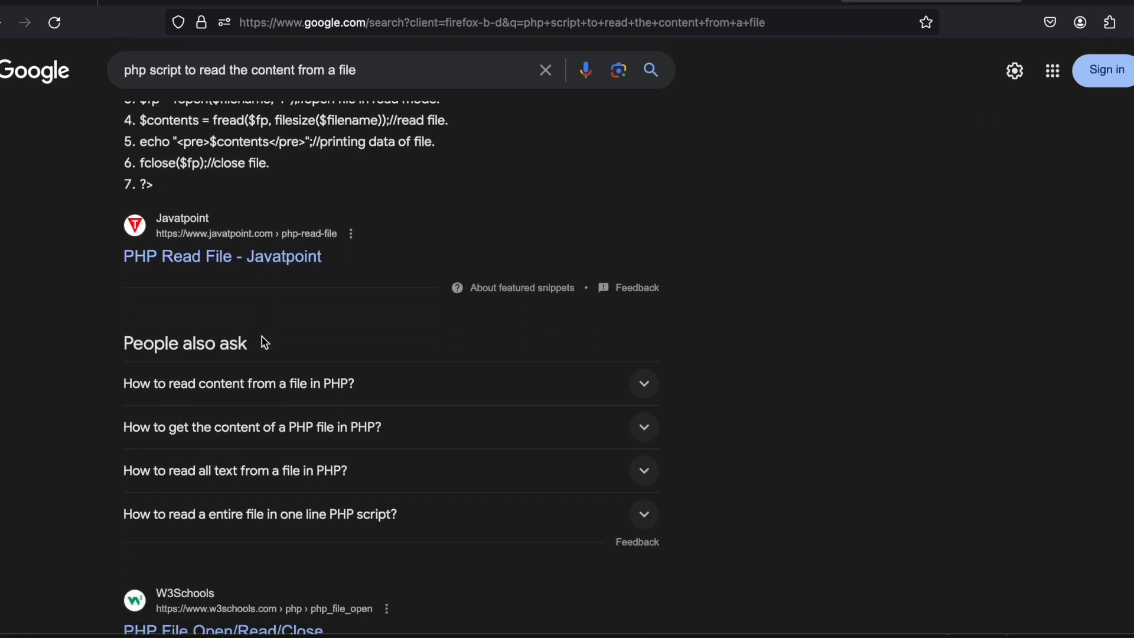
scroll("down", 3)
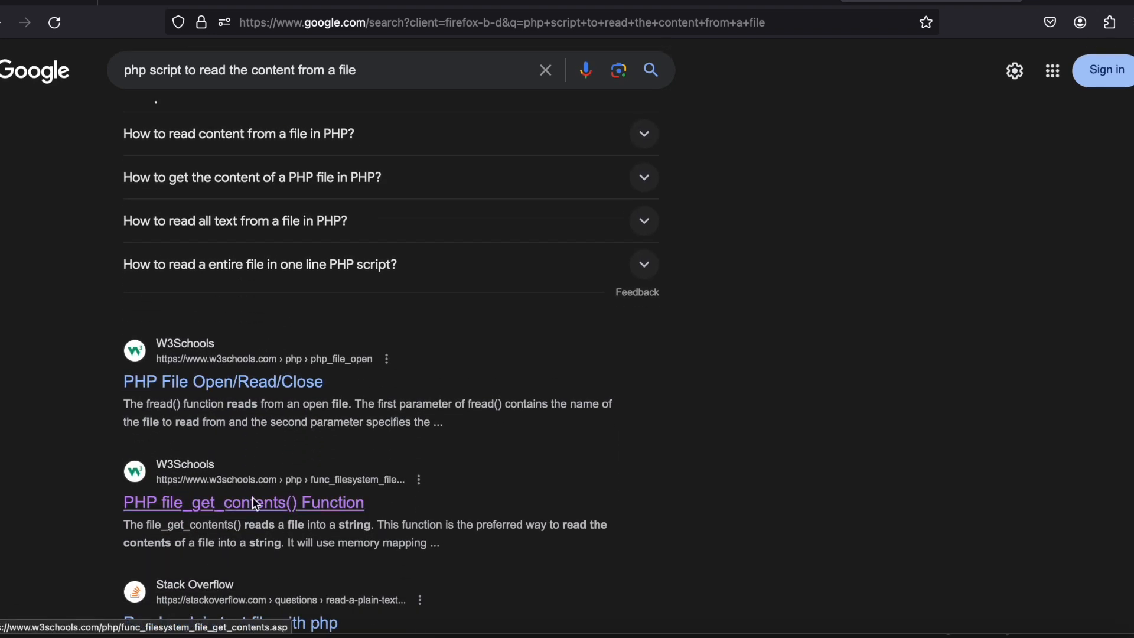
left_click(243, 502)
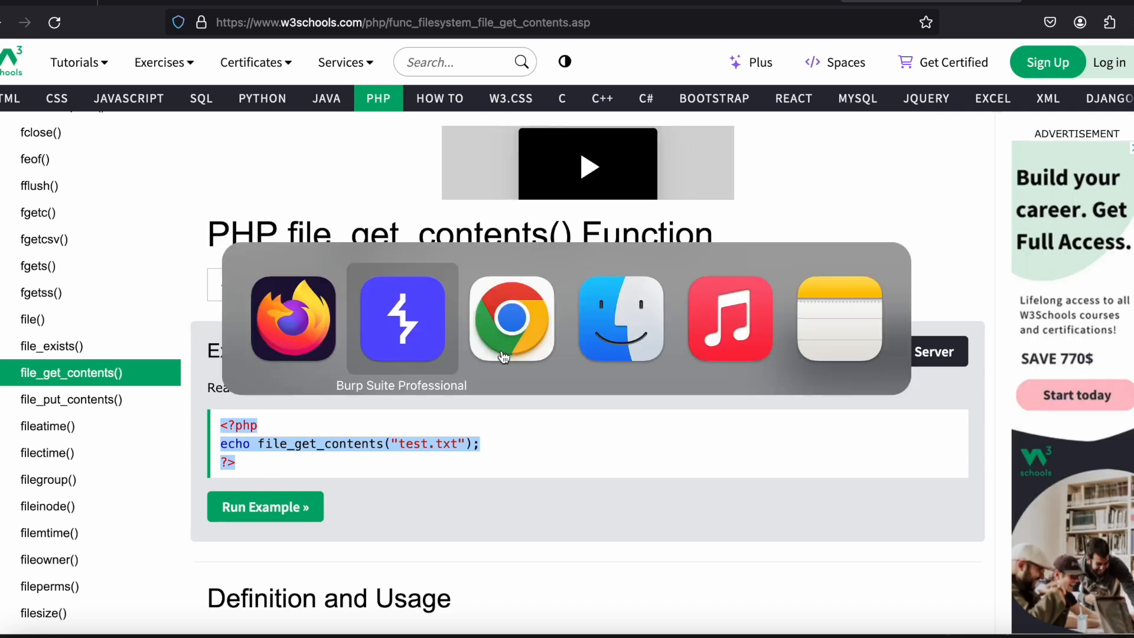
Make the Repeater payload exploit.php echoing file_get_contents("/home/carlos/secret")
left_click(402, 320)
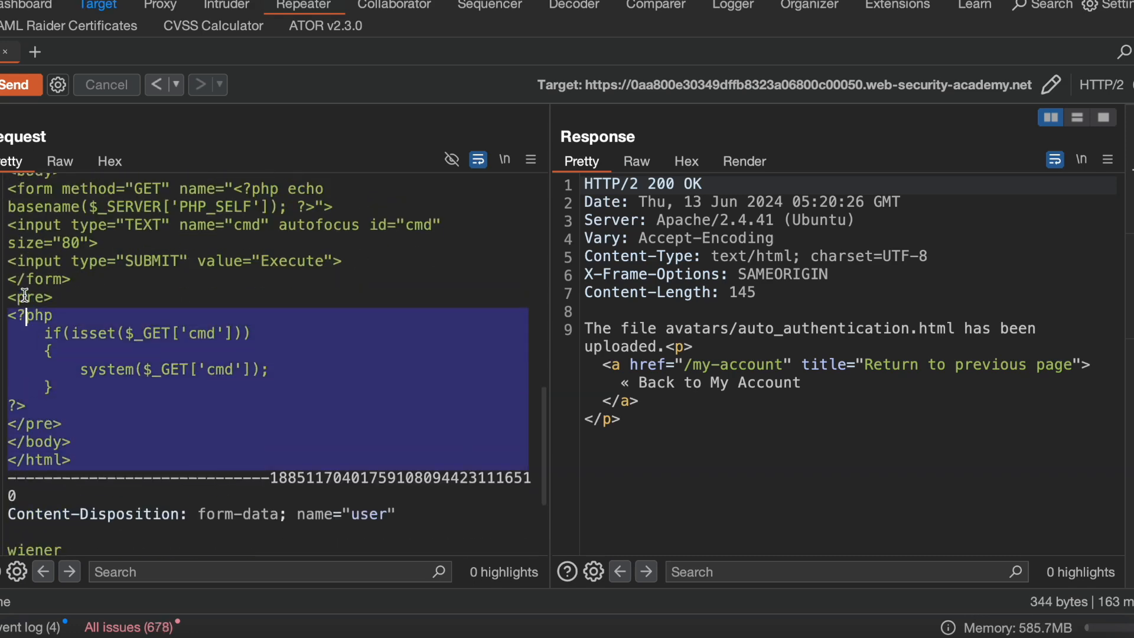
scroll("down", 3)
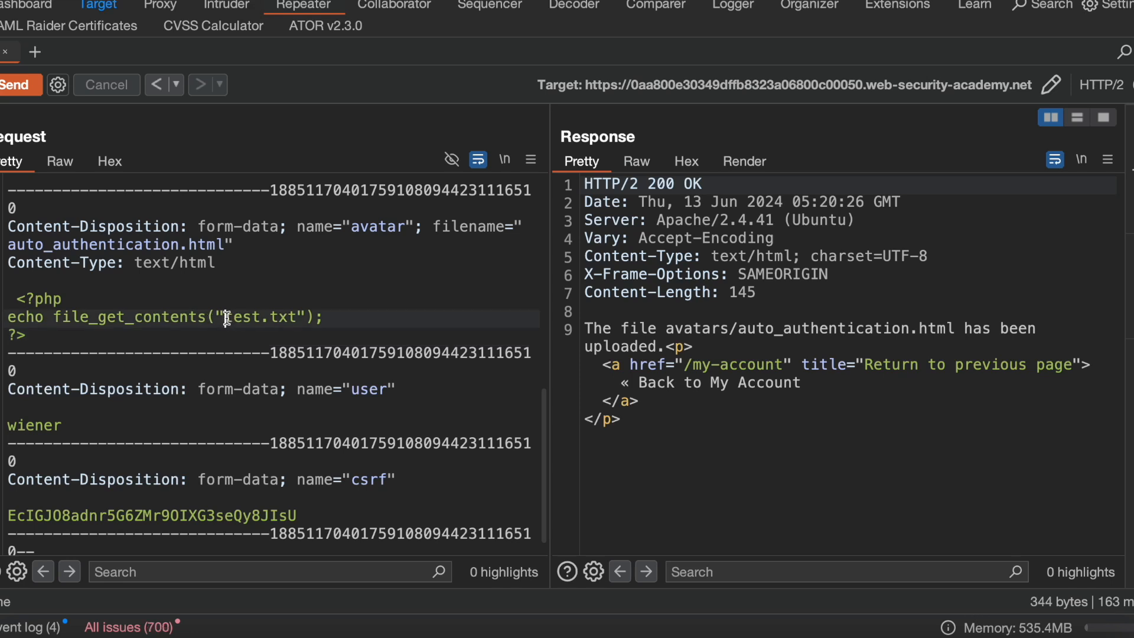
type("/home/ca")
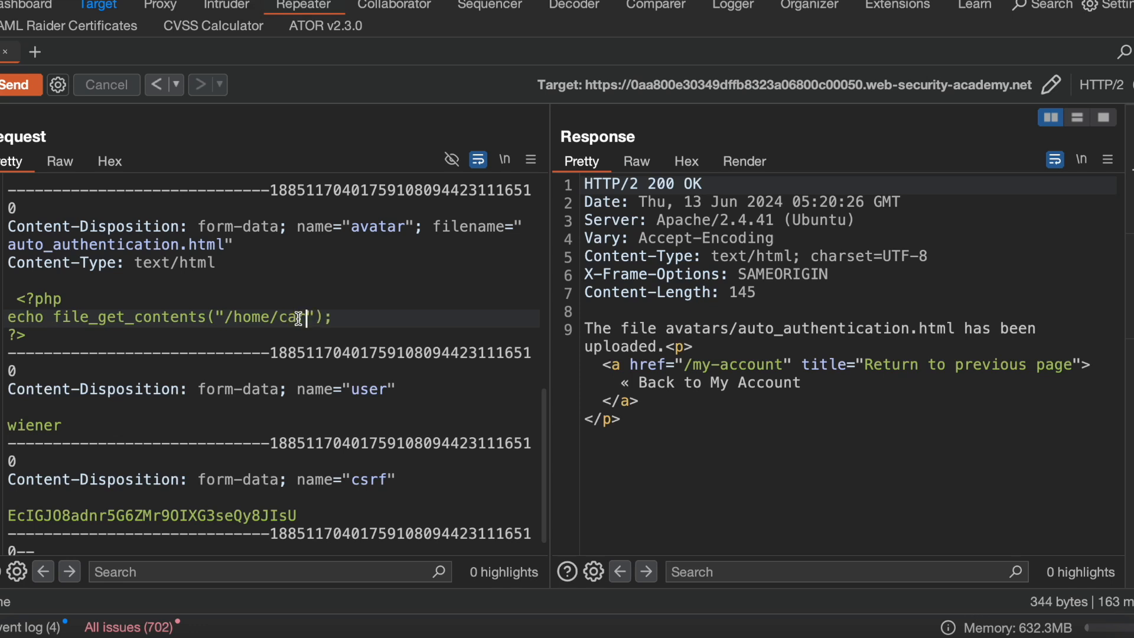
type("rlos/")
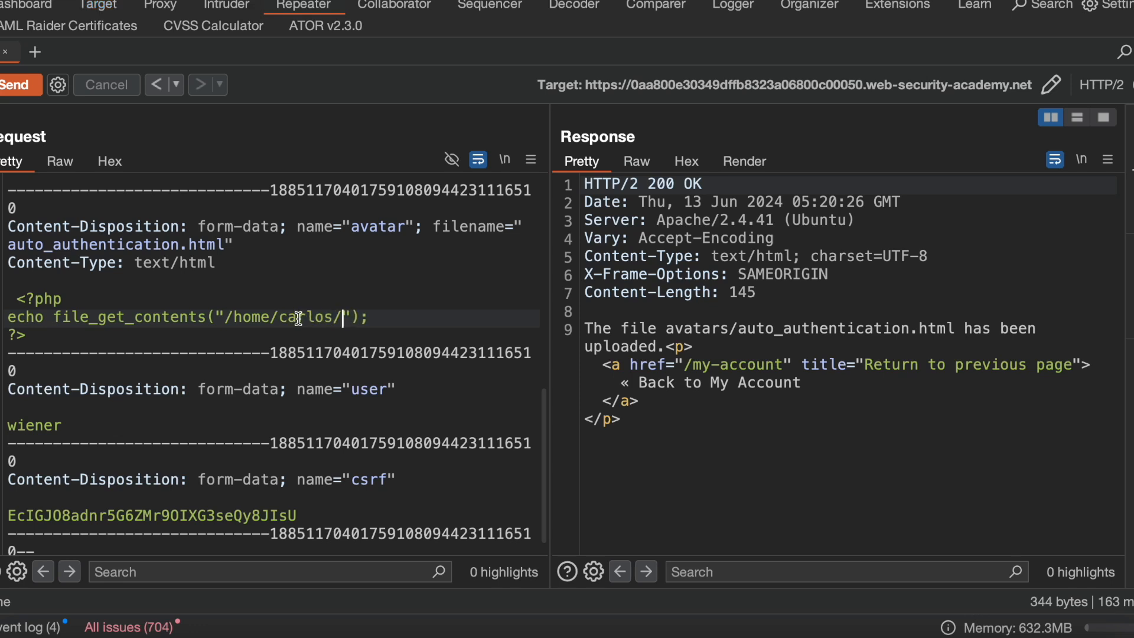
type("secret")
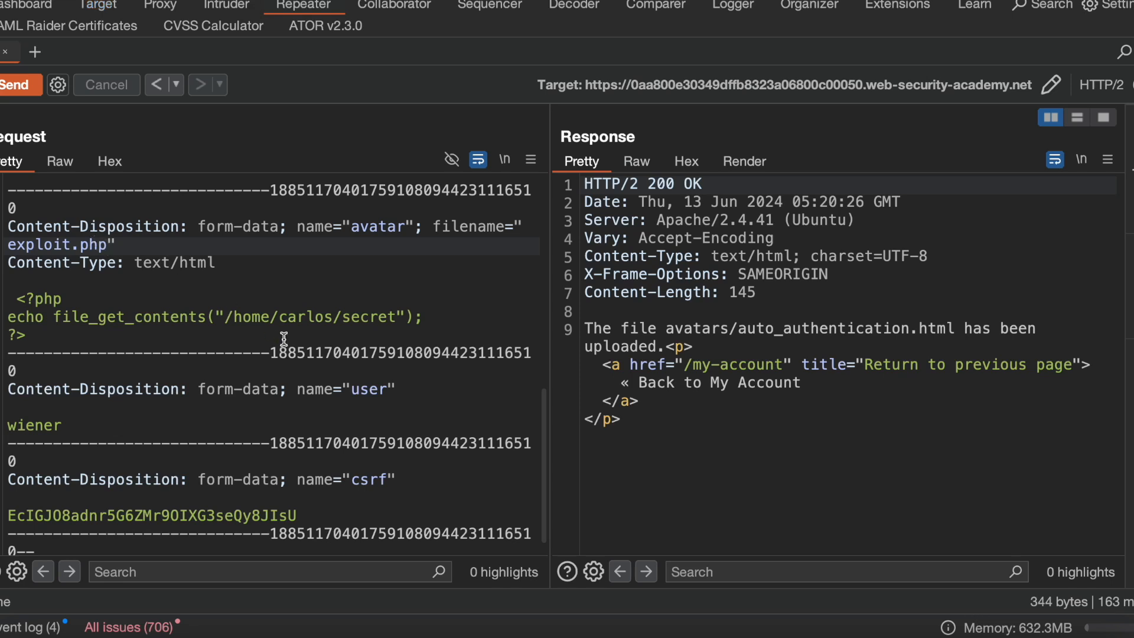
double_click(174, 262)
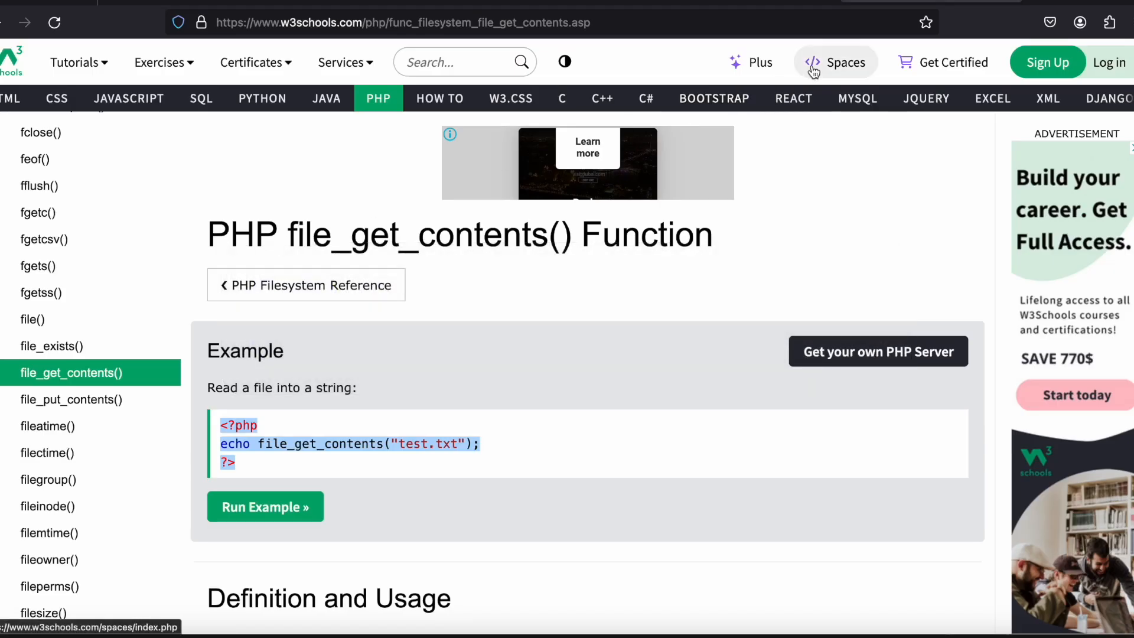
Search 'mime type for php', open cweiske.de's article, and select text/php
type("mime ty")
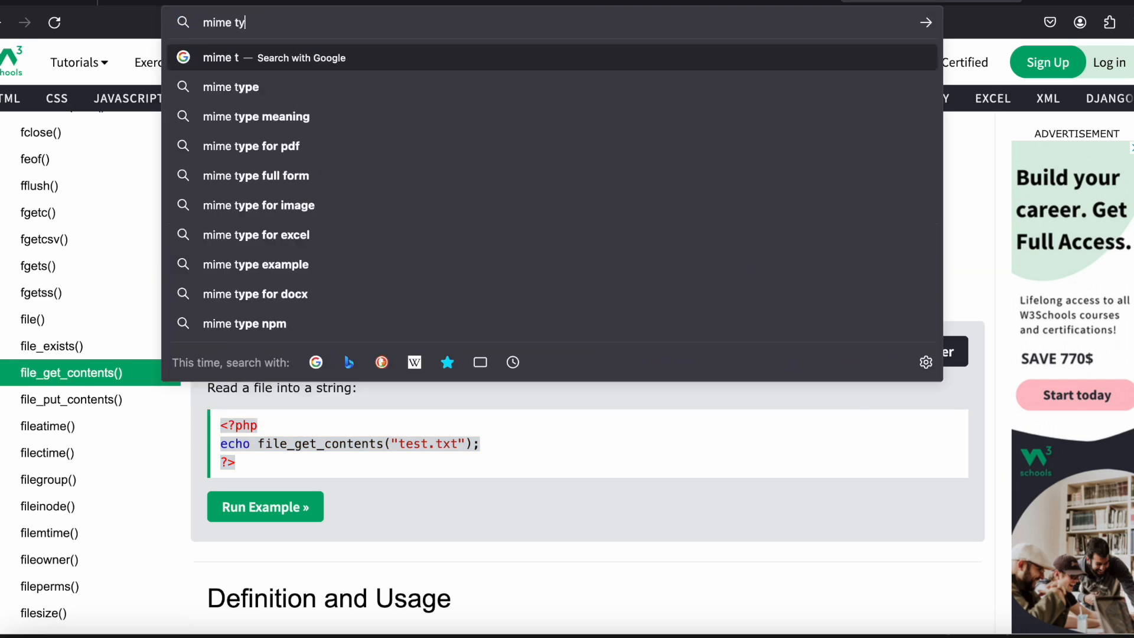
key("Return")
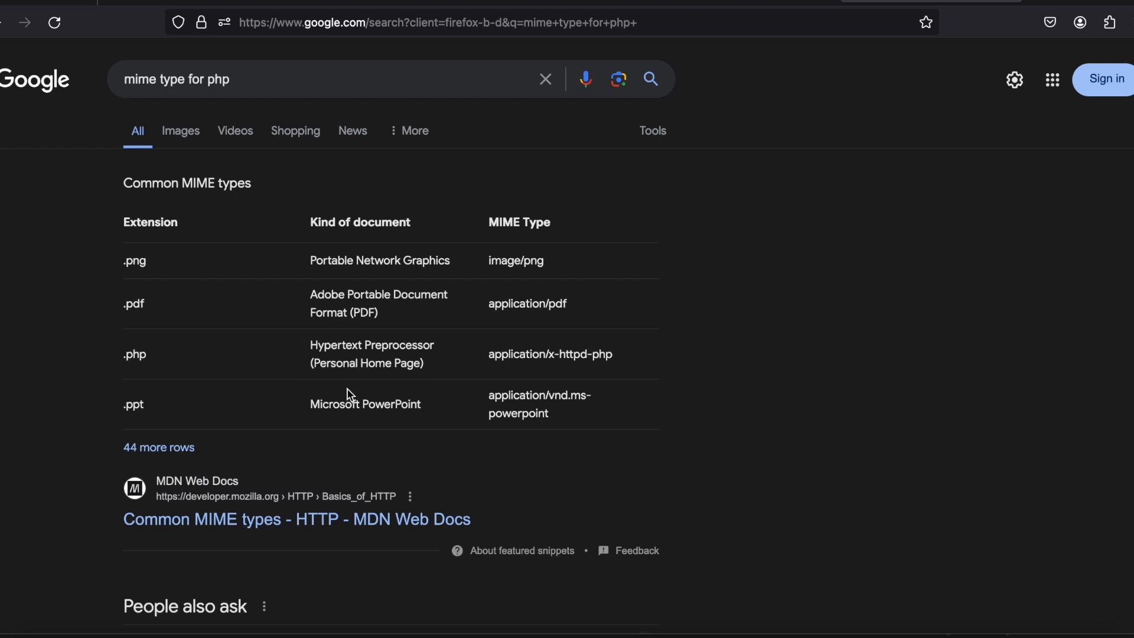
scroll("down", 3)
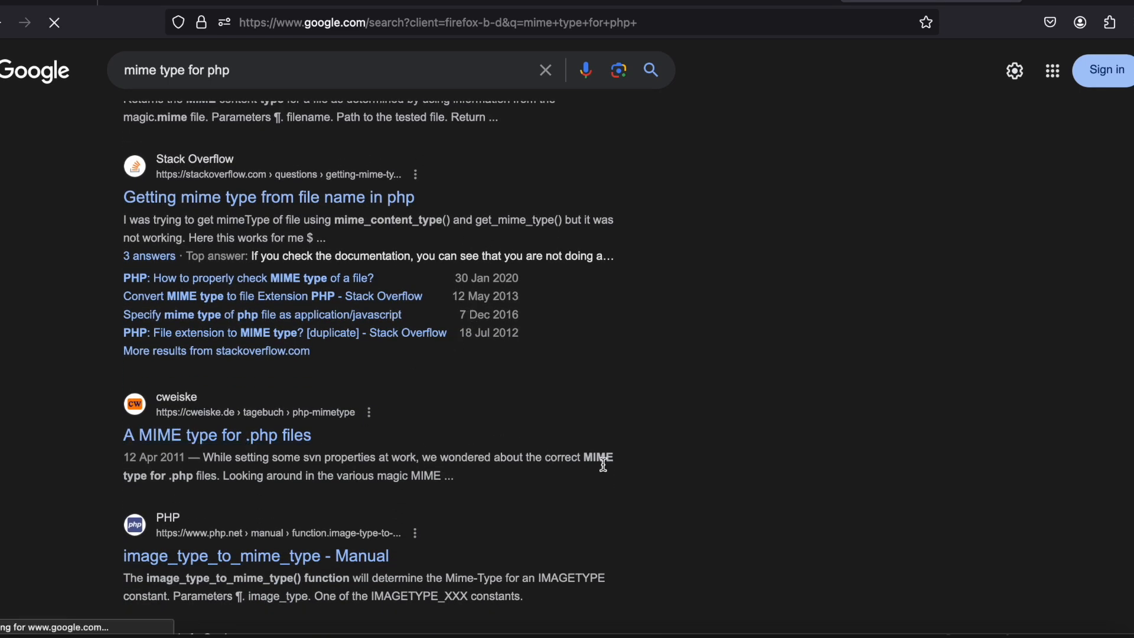
left_click(217, 435)
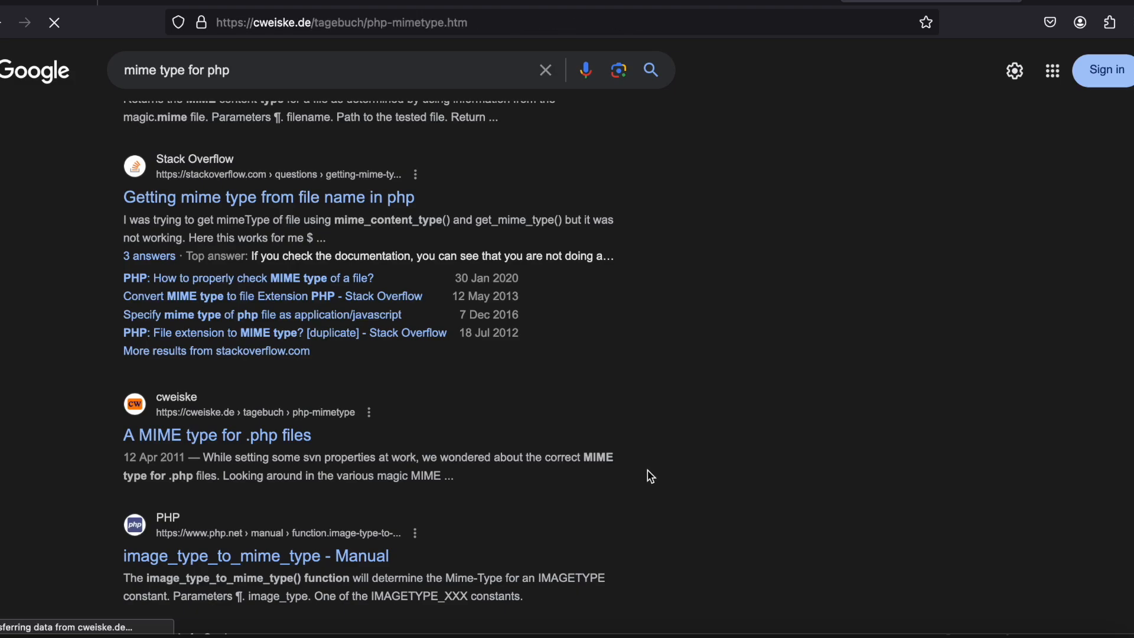
left_click(216, 435)
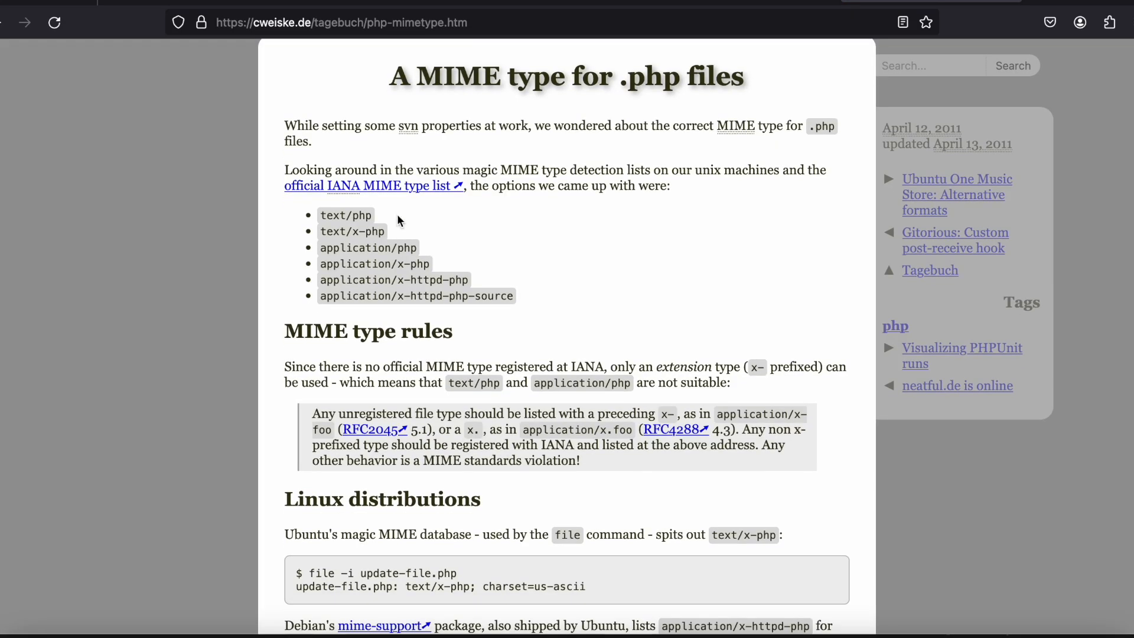
double_click(345, 215)
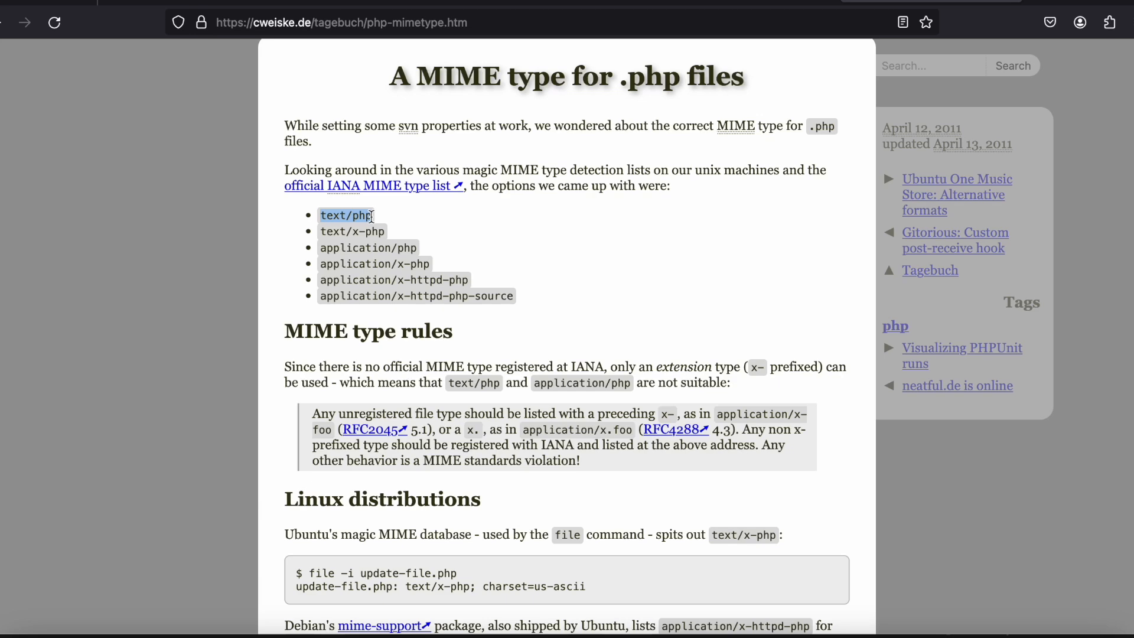
mouse_move(823, 14)
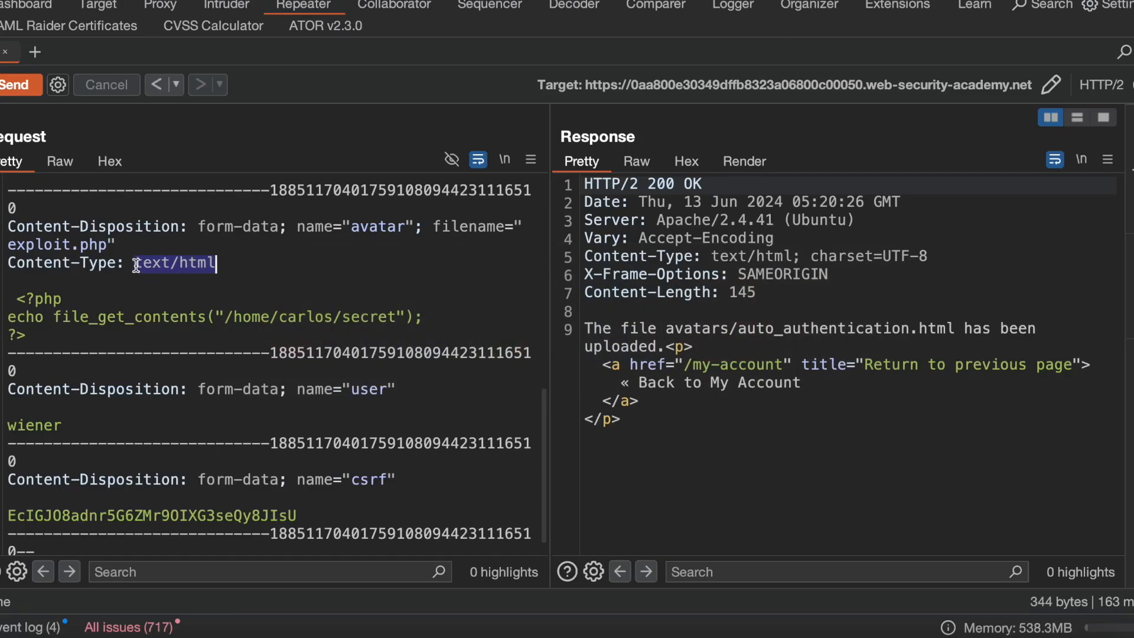
Change the exploit.php upload's Content-Type to text/php and resend it from Repeater
type("text/php")
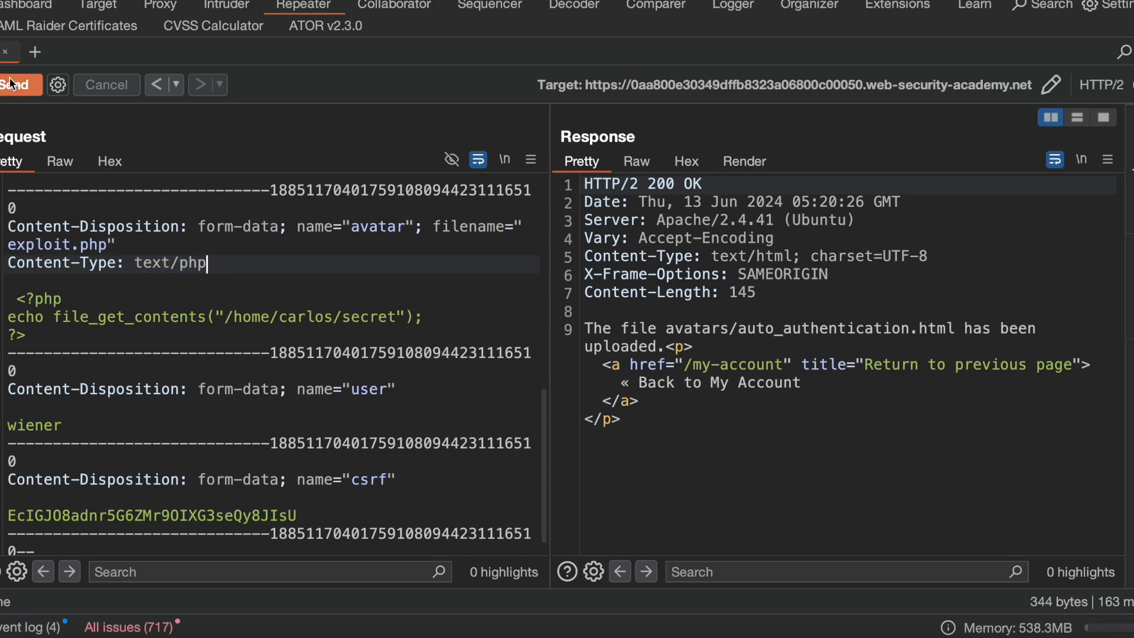
left_click(15, 85)
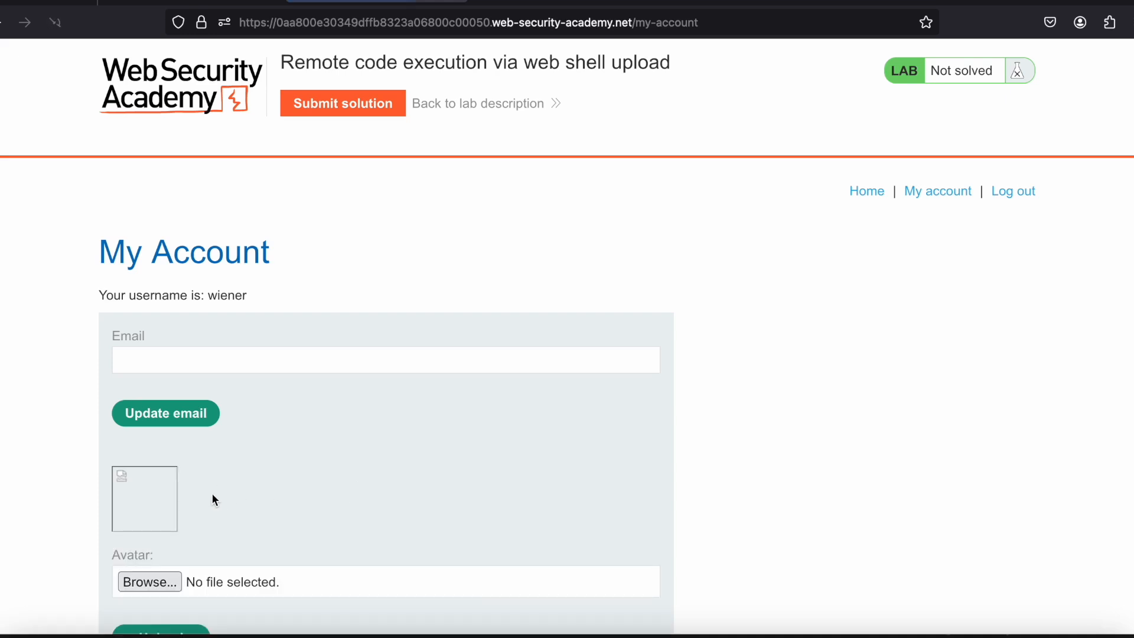
Open the broken avatar image in a new tab and select the displayed secret string
right_click(144, 497)
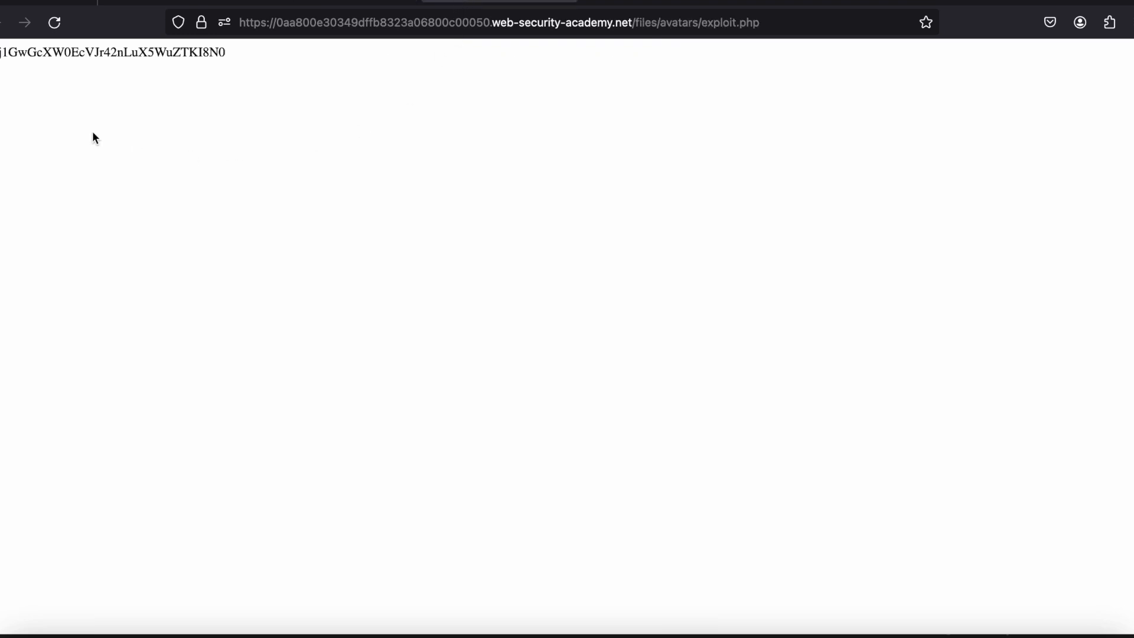
triple_click(112, 51)
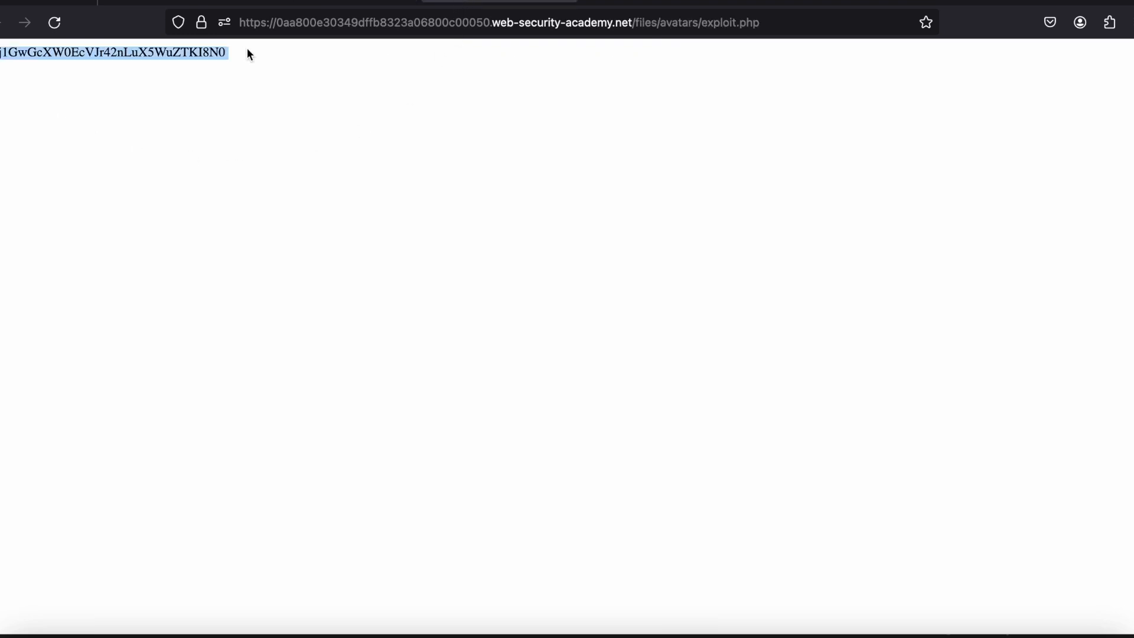
mouse_move(522, 260)
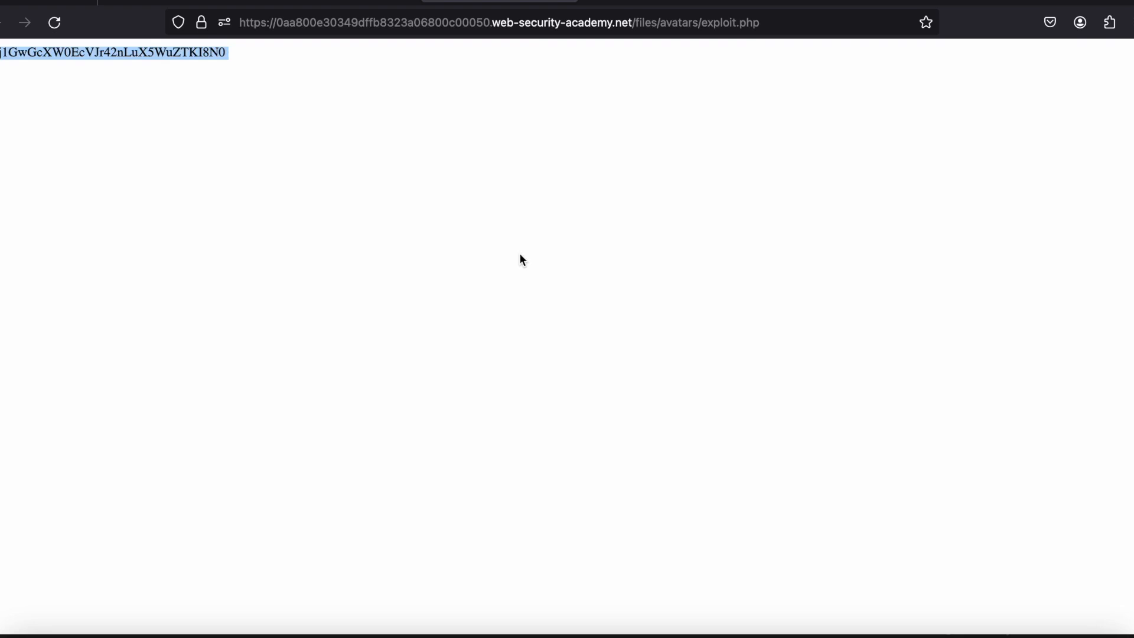